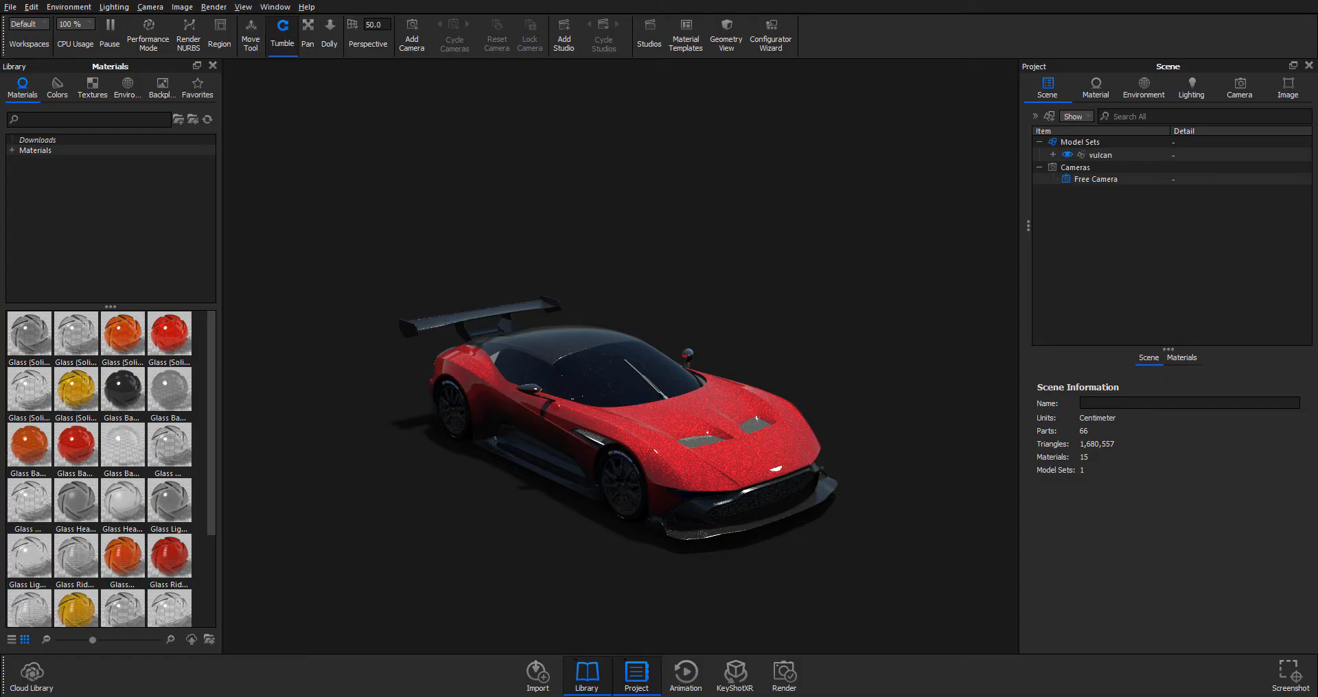
pyautogui.moveTo(564, 337)
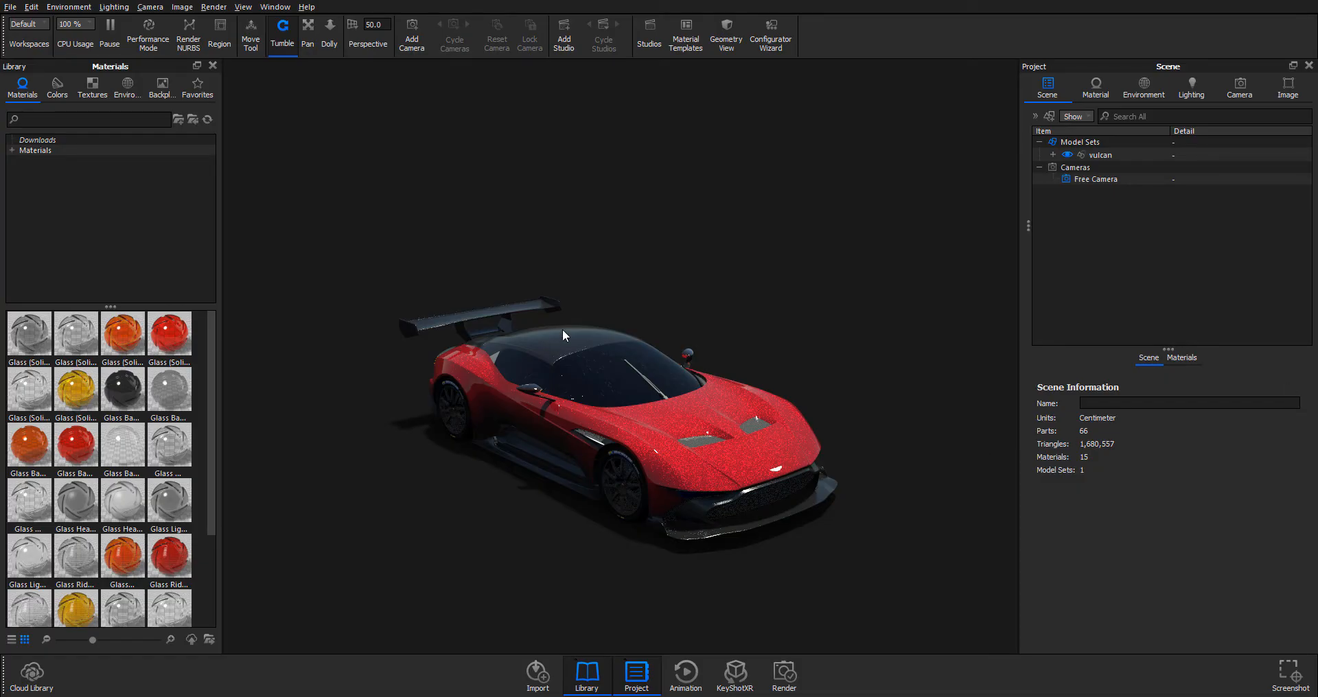
pyautogui.moveTo(204, 192)
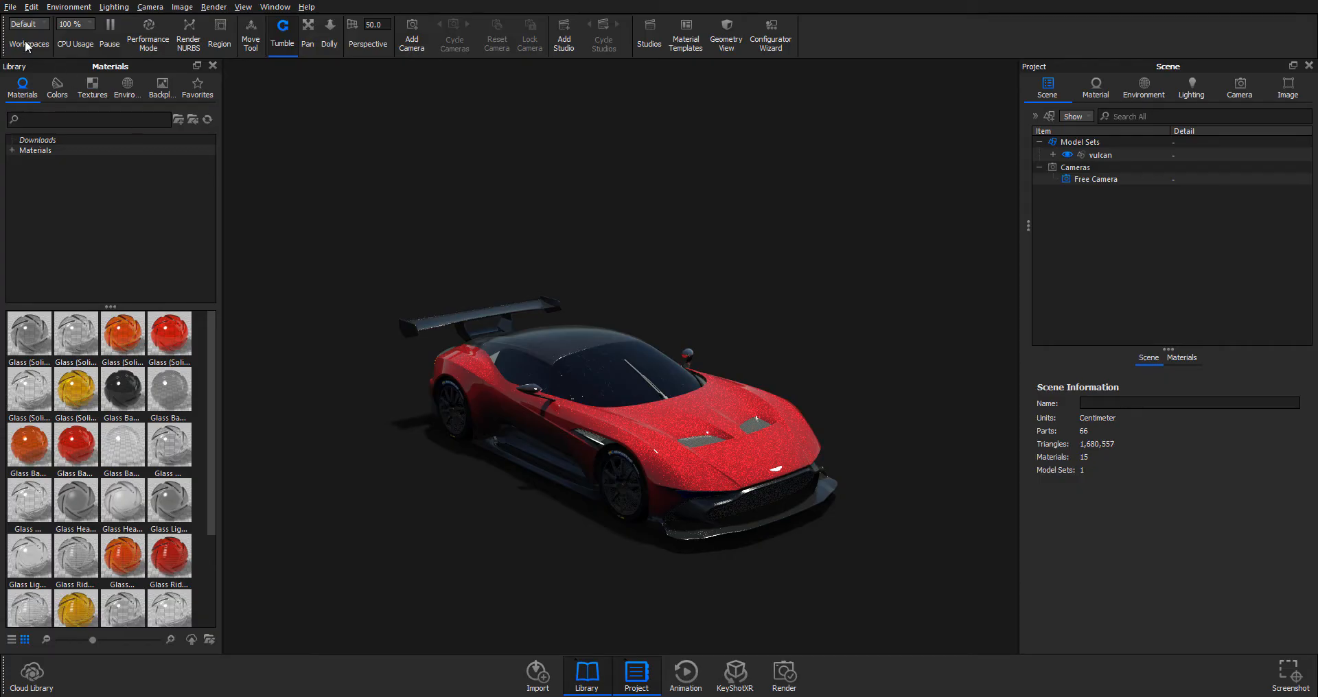
# Add a sphere via Edit > Add Geometry and lift it along Y above the car.
pyautogui.click(32, 7)
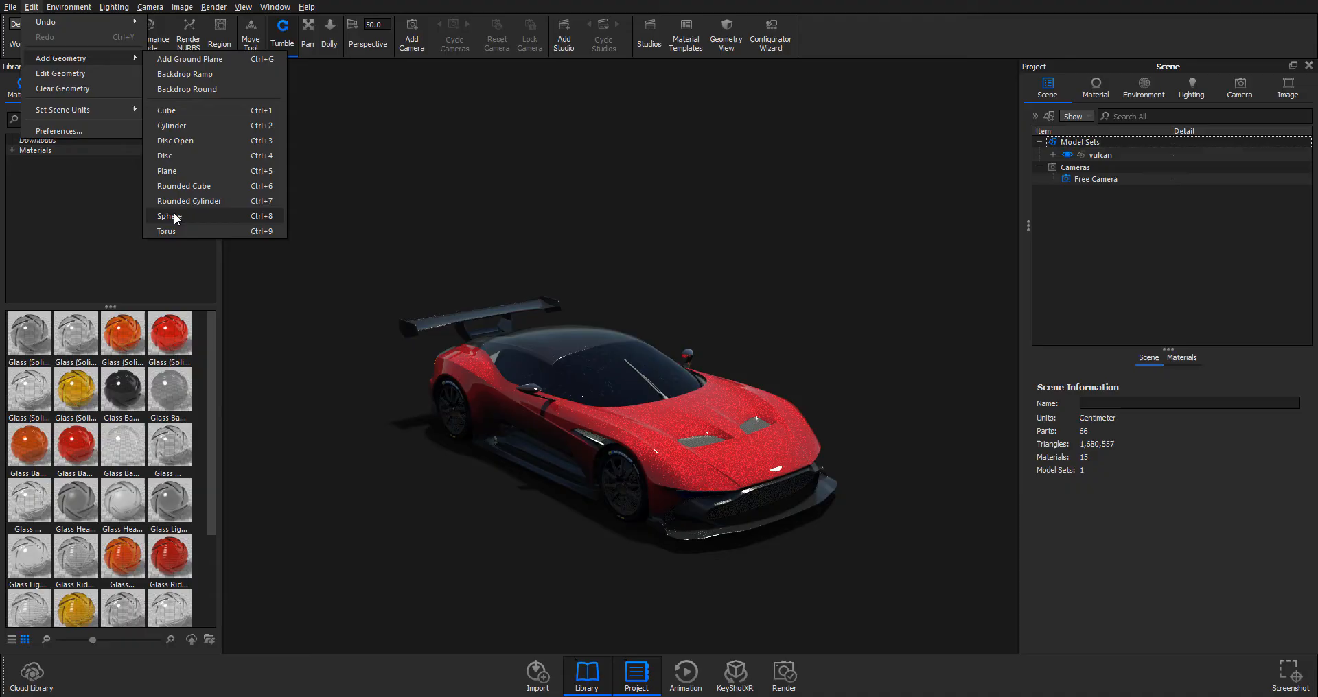
pyautogui.click(169, 216)
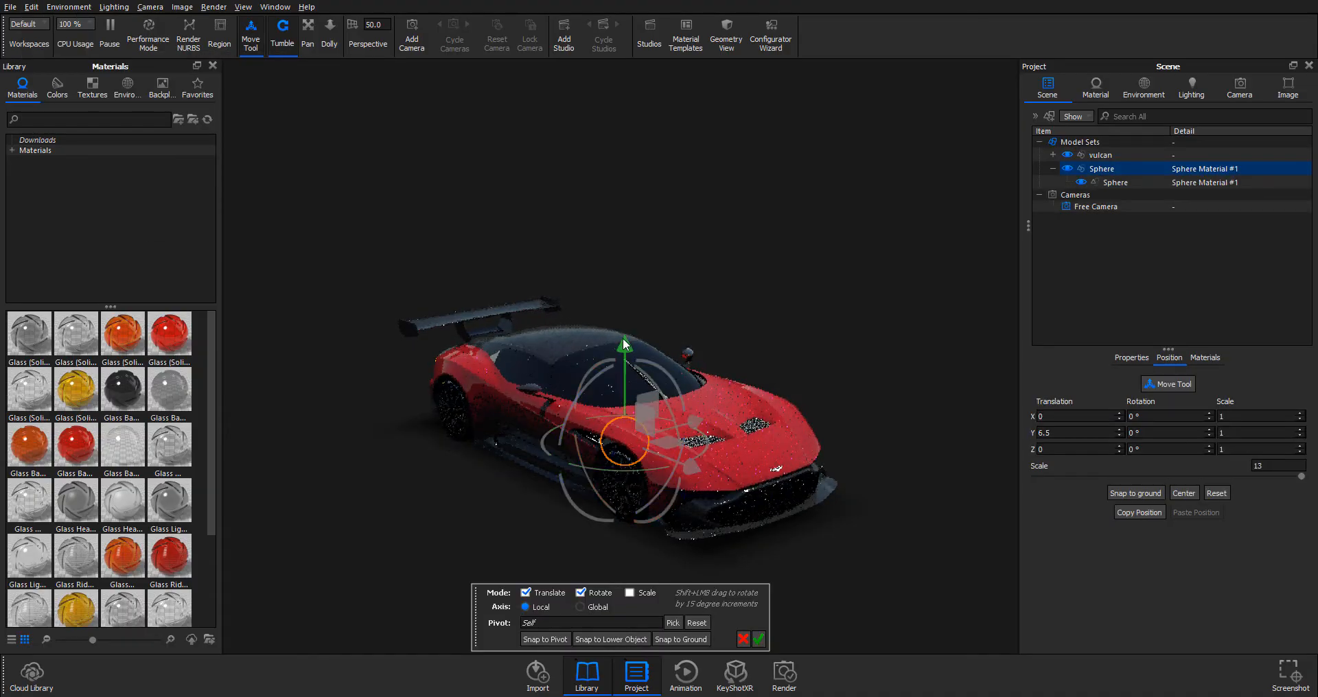
pyautogui.moveTo(623, 340); pyautogui.dragTo(624, 163)
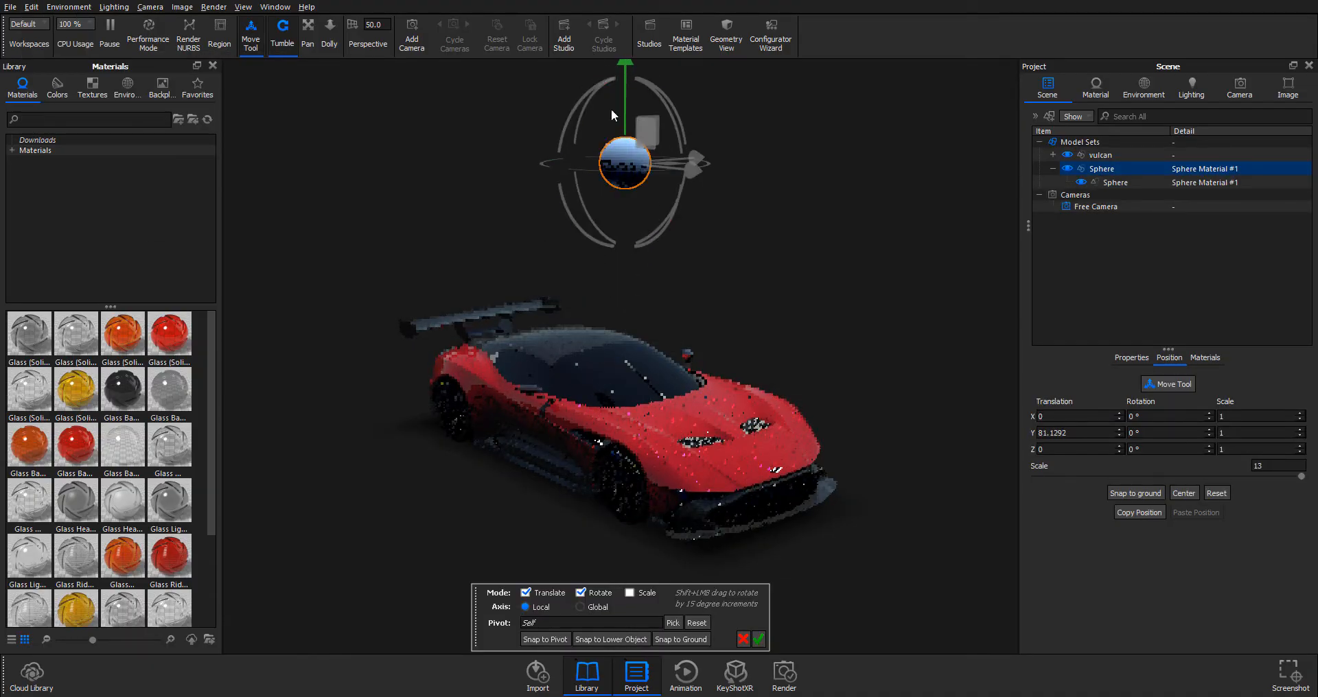
# Change the sphere's material type to Spotlight so it lights the car from above.
pyautogui.click(1095, 85)
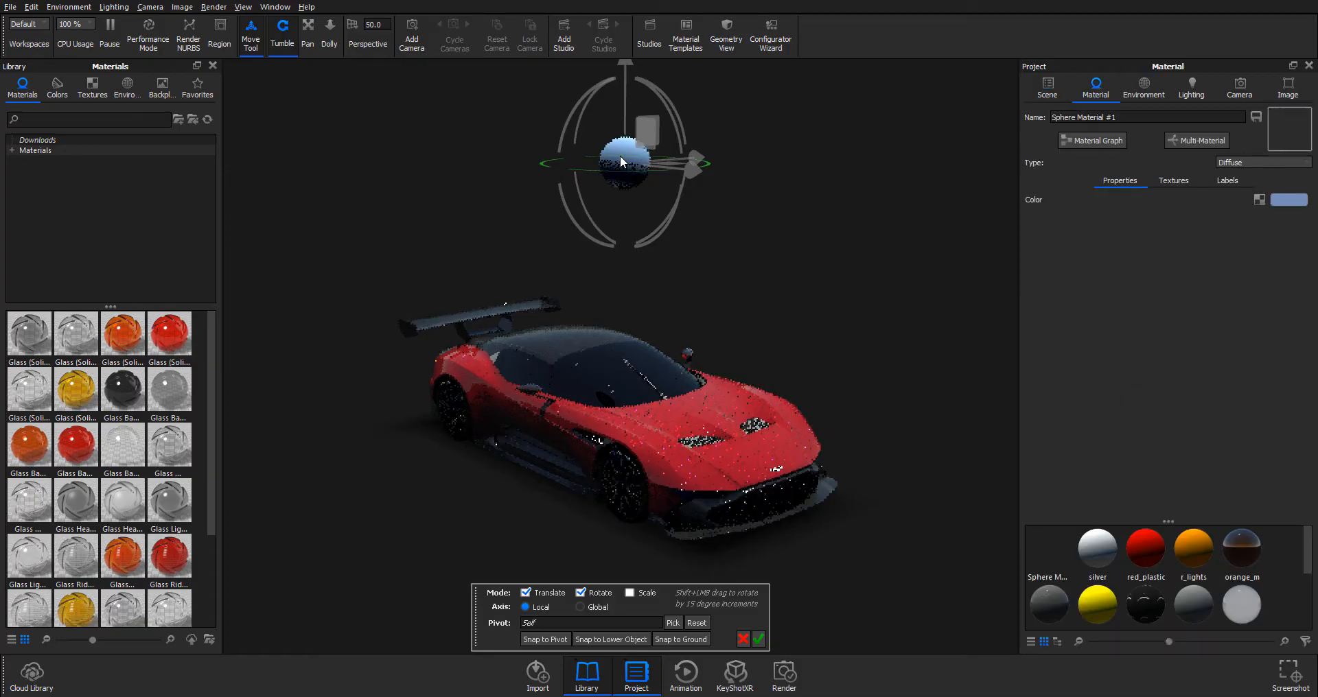
pyautogui.click(1260, 162)
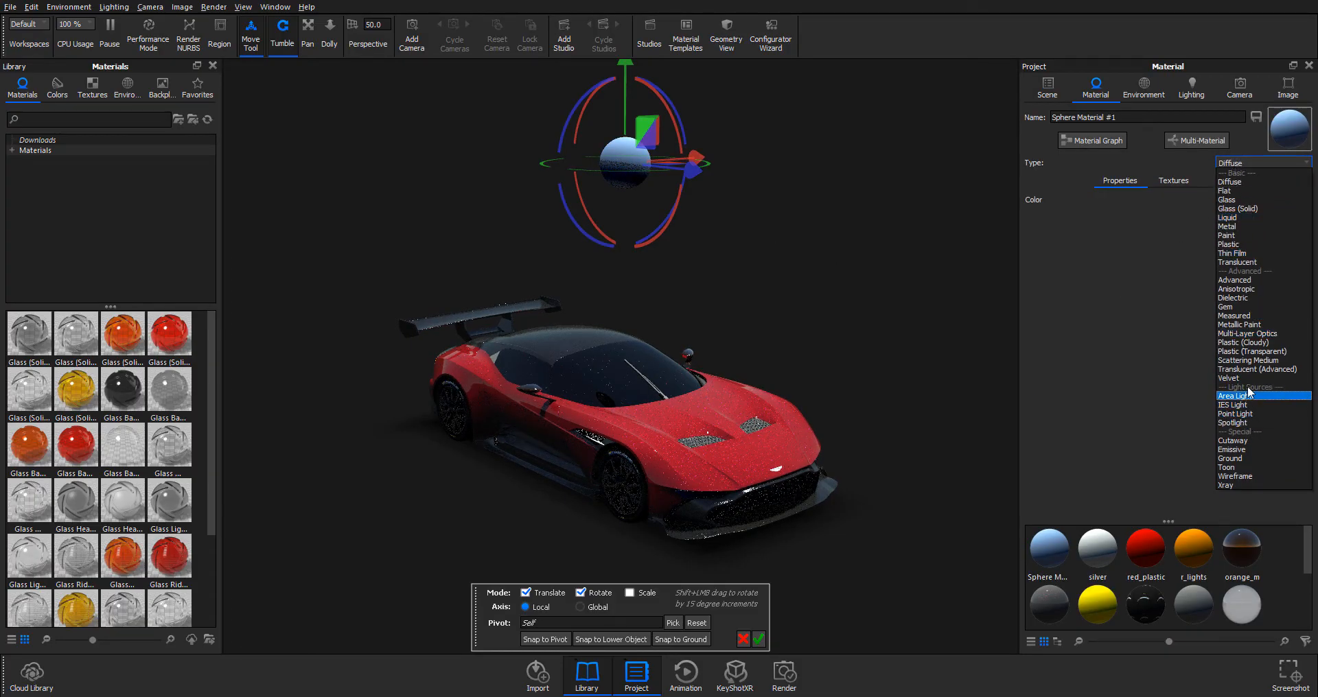
pyautogui.moveTo(1234, 423)
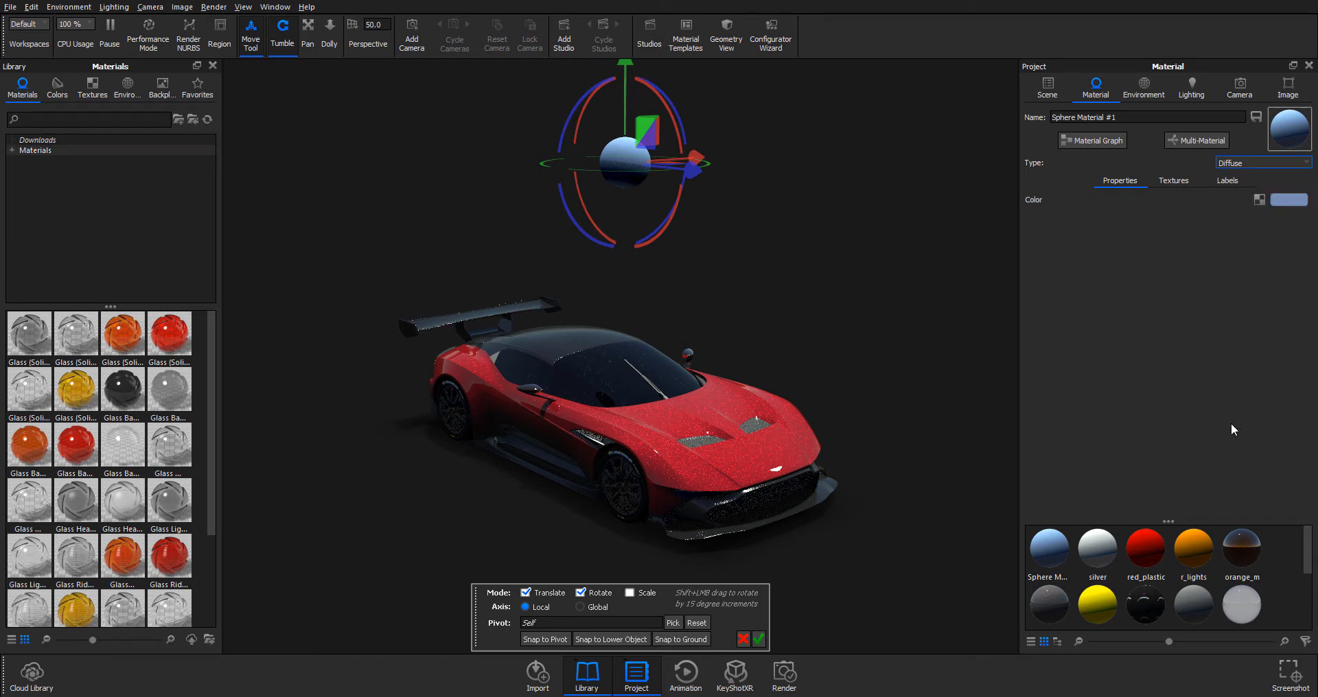
pyautogui.click(1261, 162)
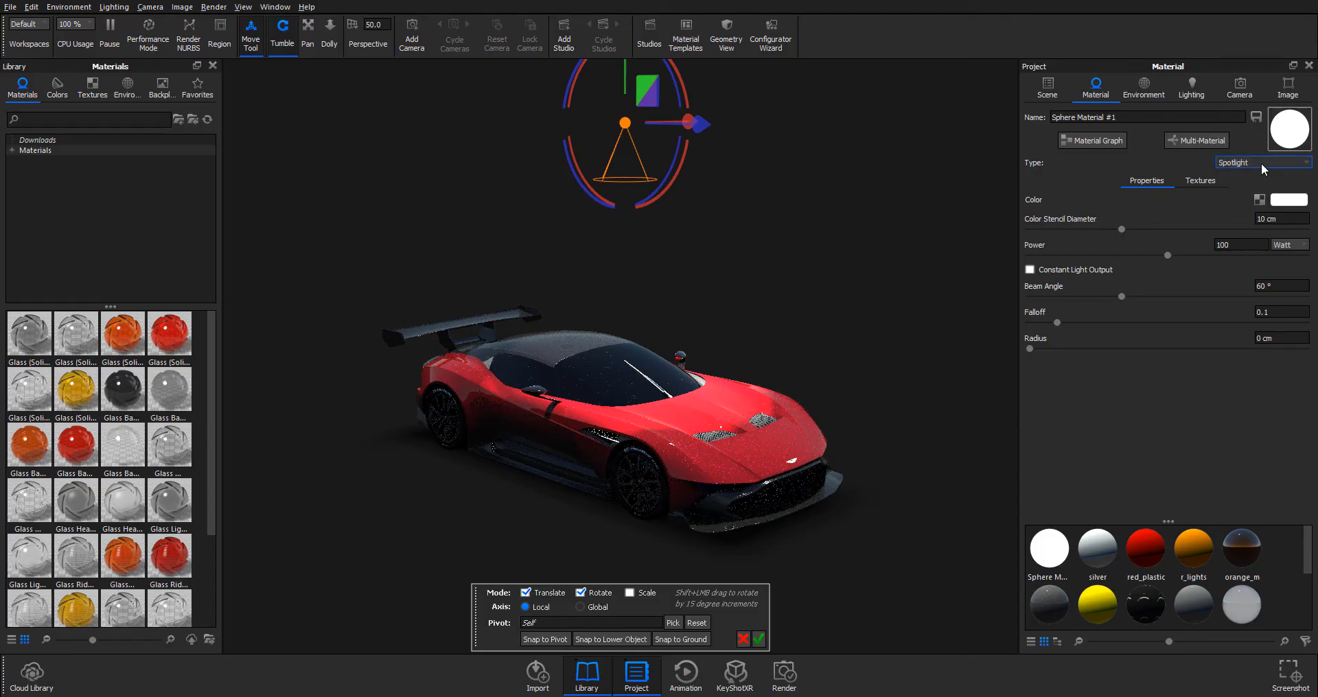
# Switch the sphere's light type to Point Light, then to IES Light.
pyautogui.click(1260, 162)
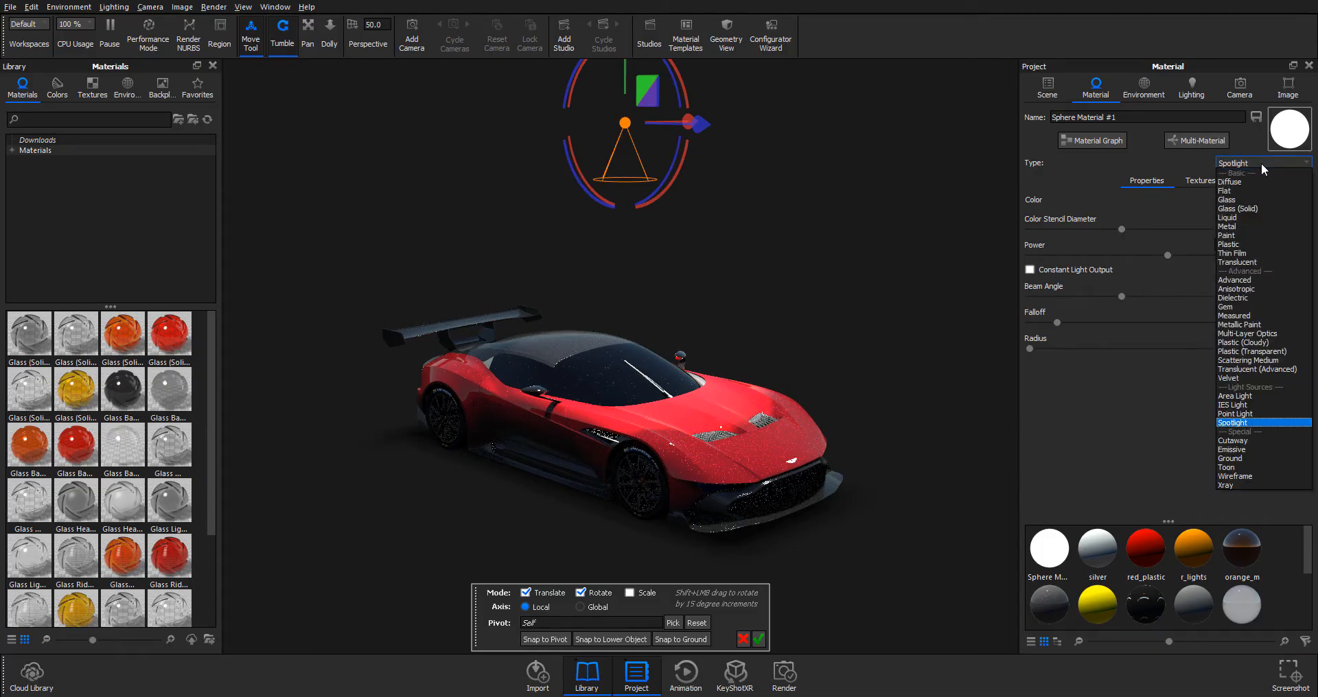
pyautogui.click(1233, 413)
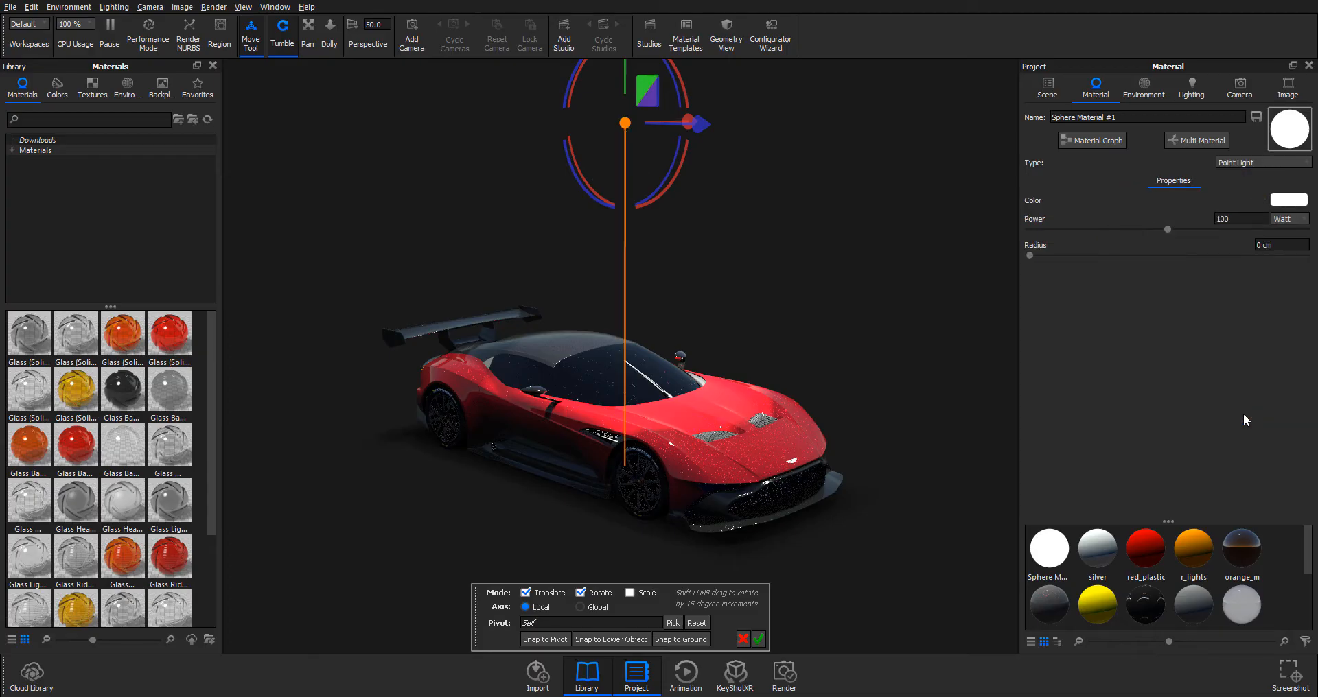
pyautogui.click(1260, 162)
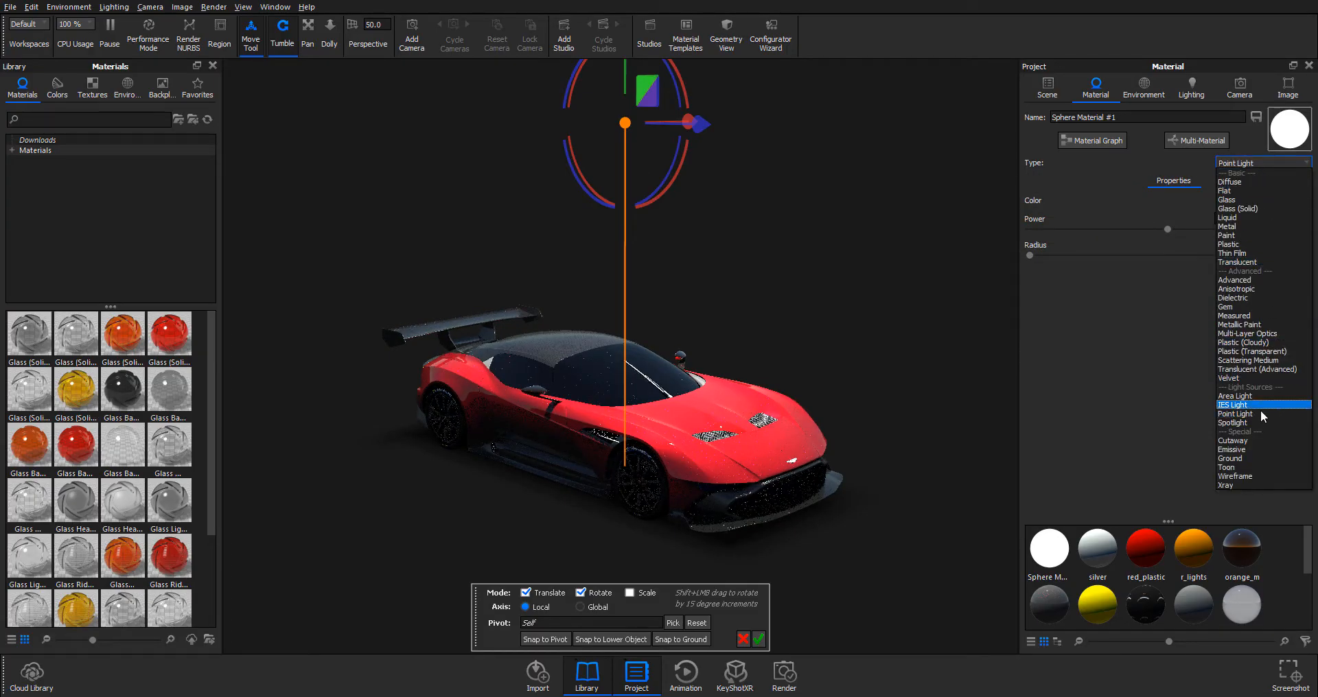
pyautogui.click(1237, 405)
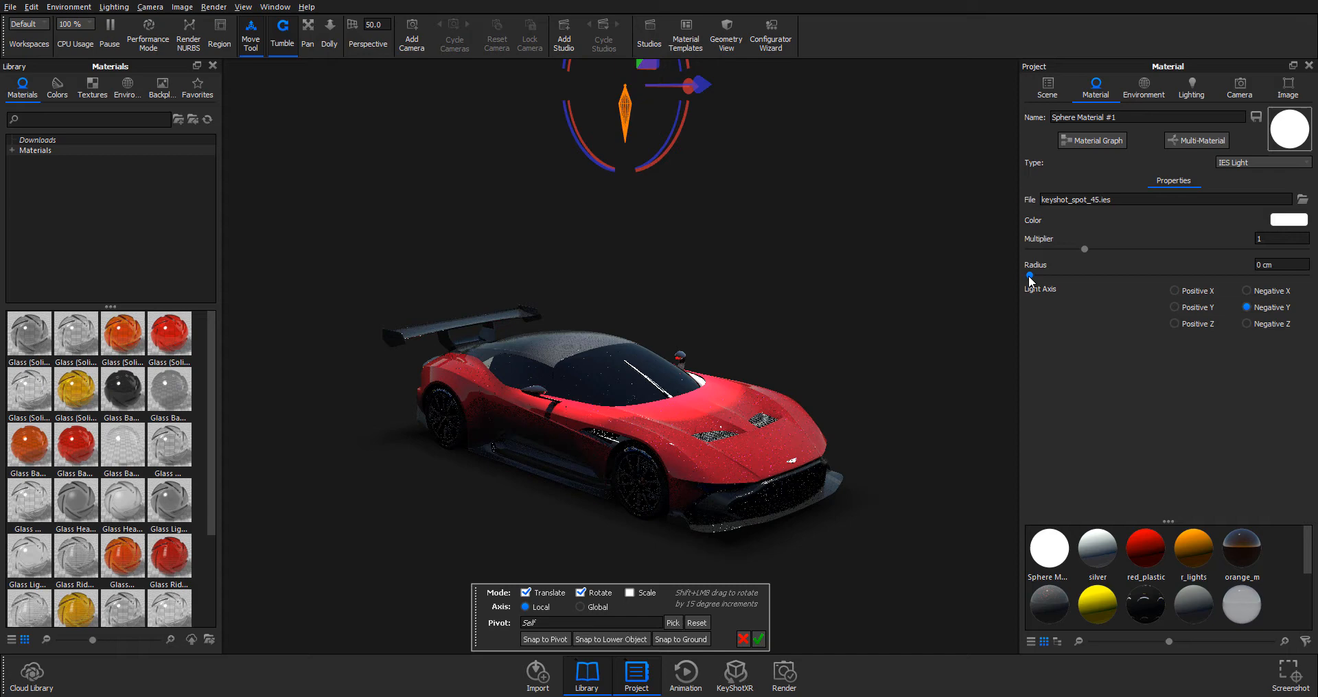
# Leave the IES light radius at 0 cm and raise its multiplier to 1.67.
pyautogui.moveTo(1028, 276); pyautogui.dragTo(1059, 276)
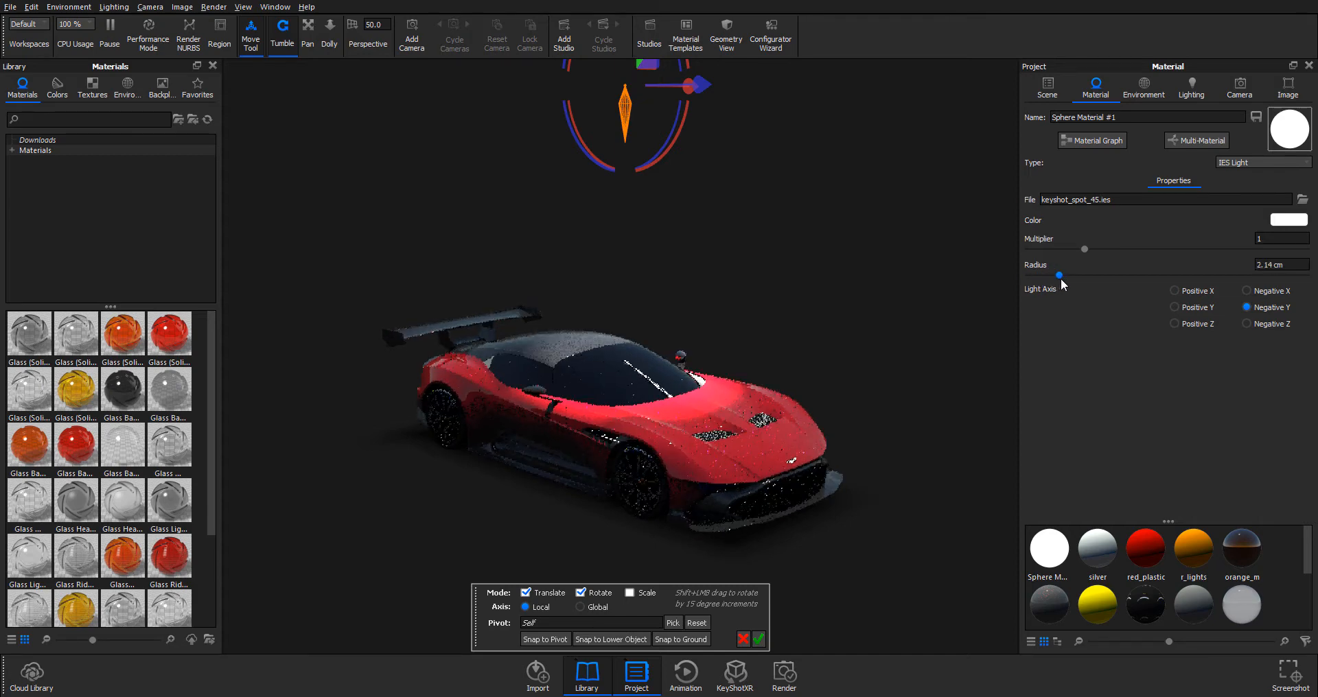
pyautogui.moveTo(1059, 276); pyautogui.dragTo(1065, 278)
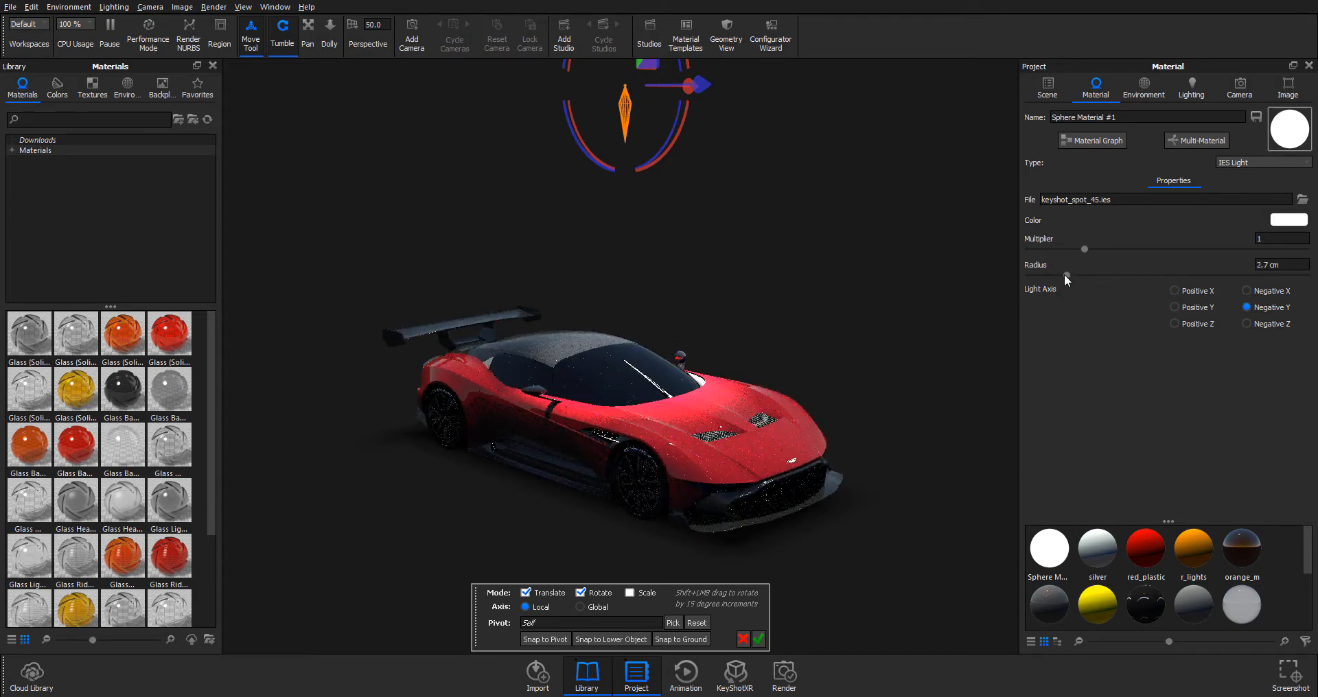
pyautogui.moveTo(1085, 276); pyautogui.dragTo(1027, 276)
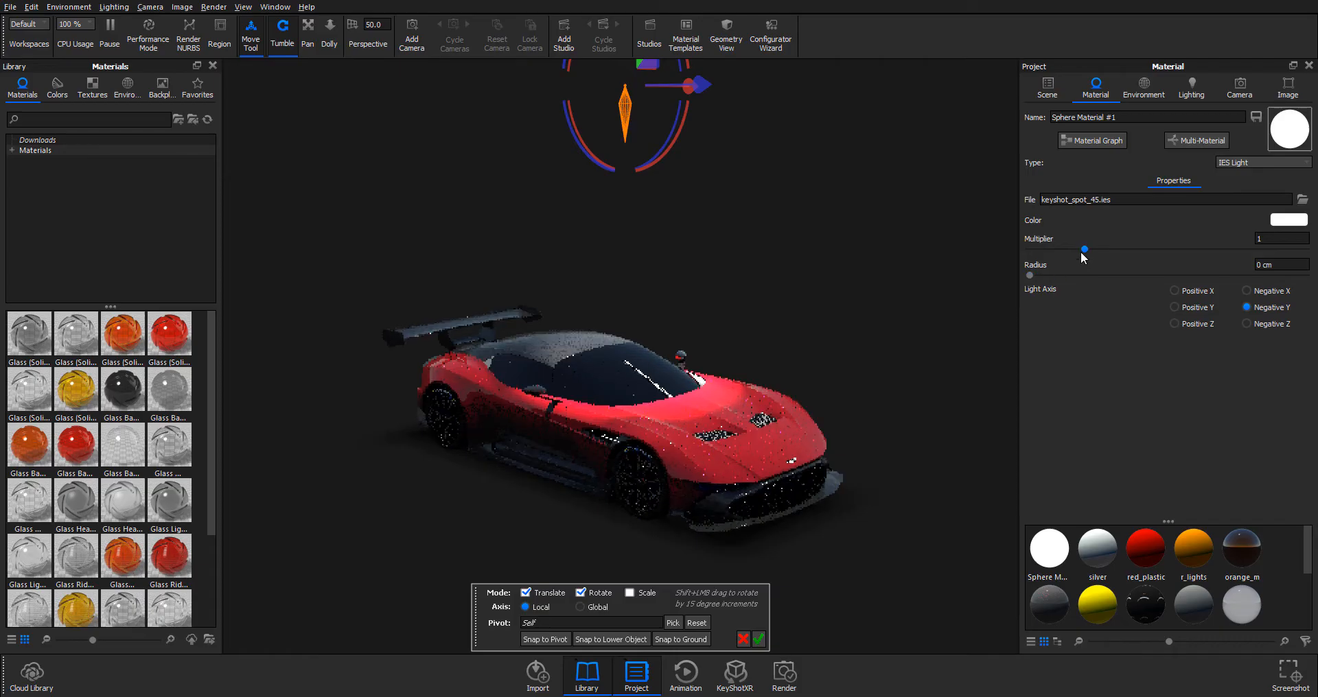
pyautogui.moveTo(1083, 249); pyautogui.dragTo(1120, 248)
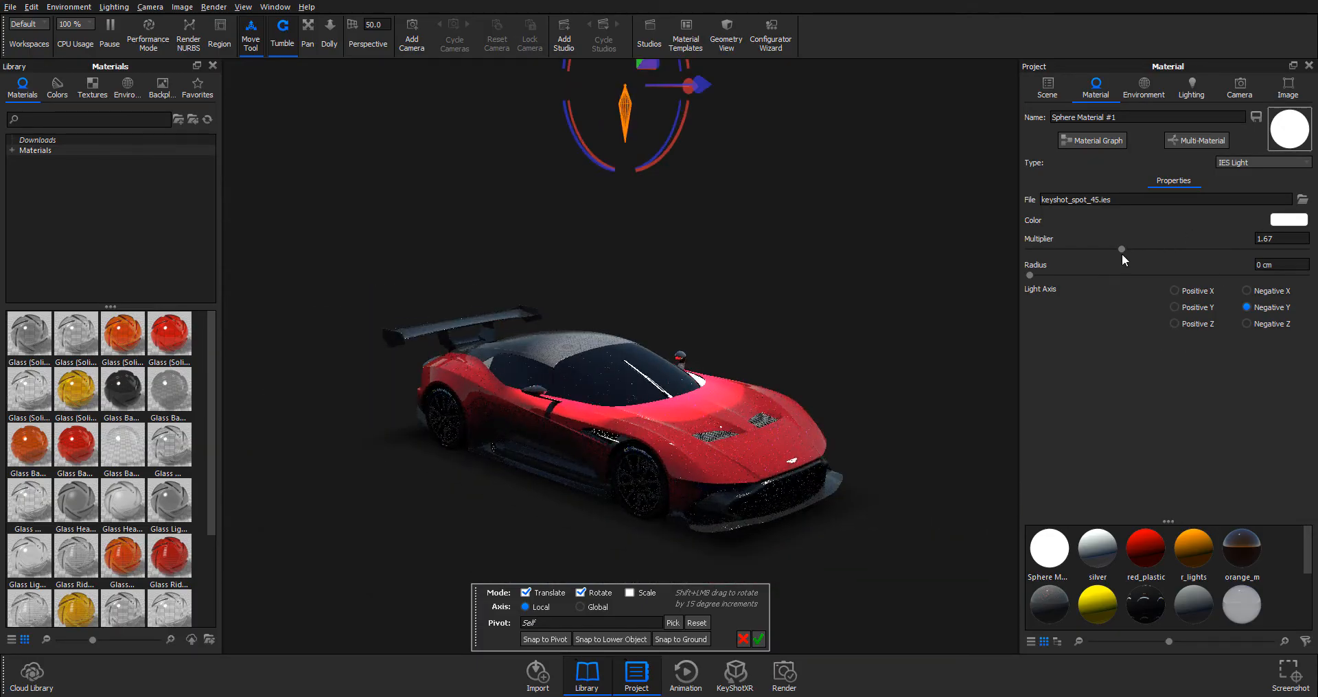
# Swap the sky environment for a plain dark Color background in the HDRI Editor.
pyautogui.click(1261, 162)
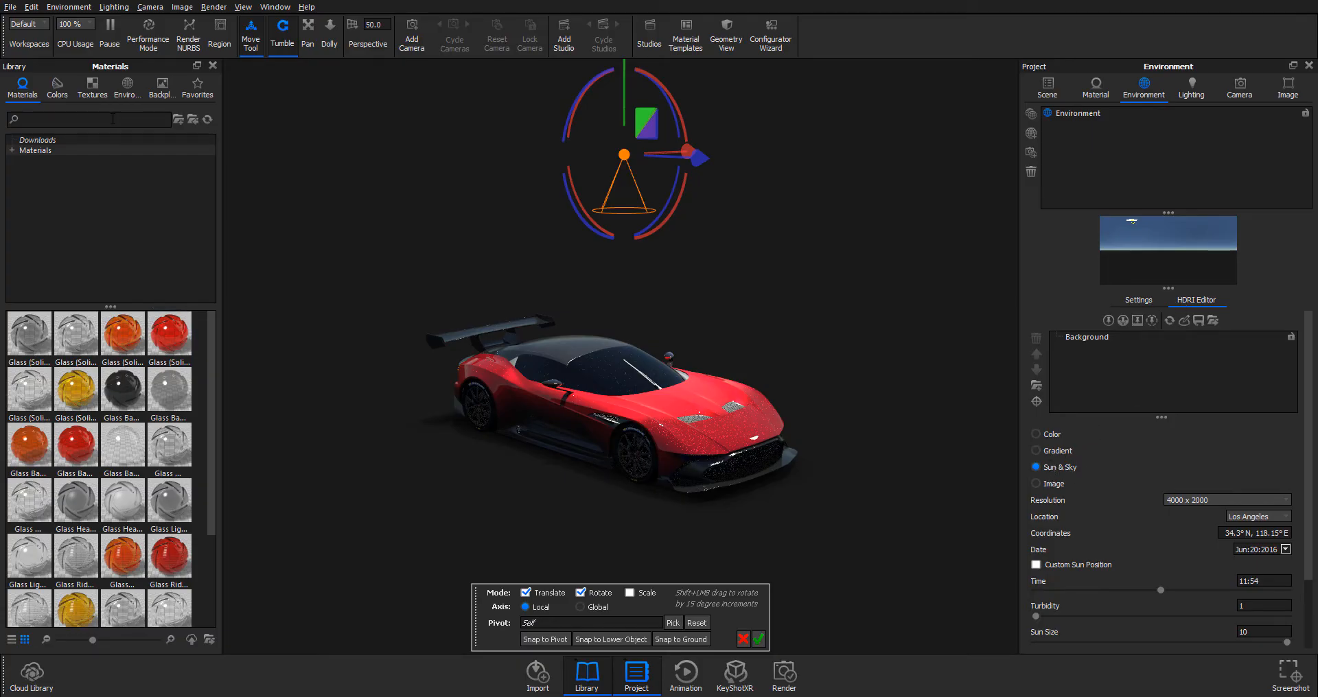
pyautogui.click(127, 87)
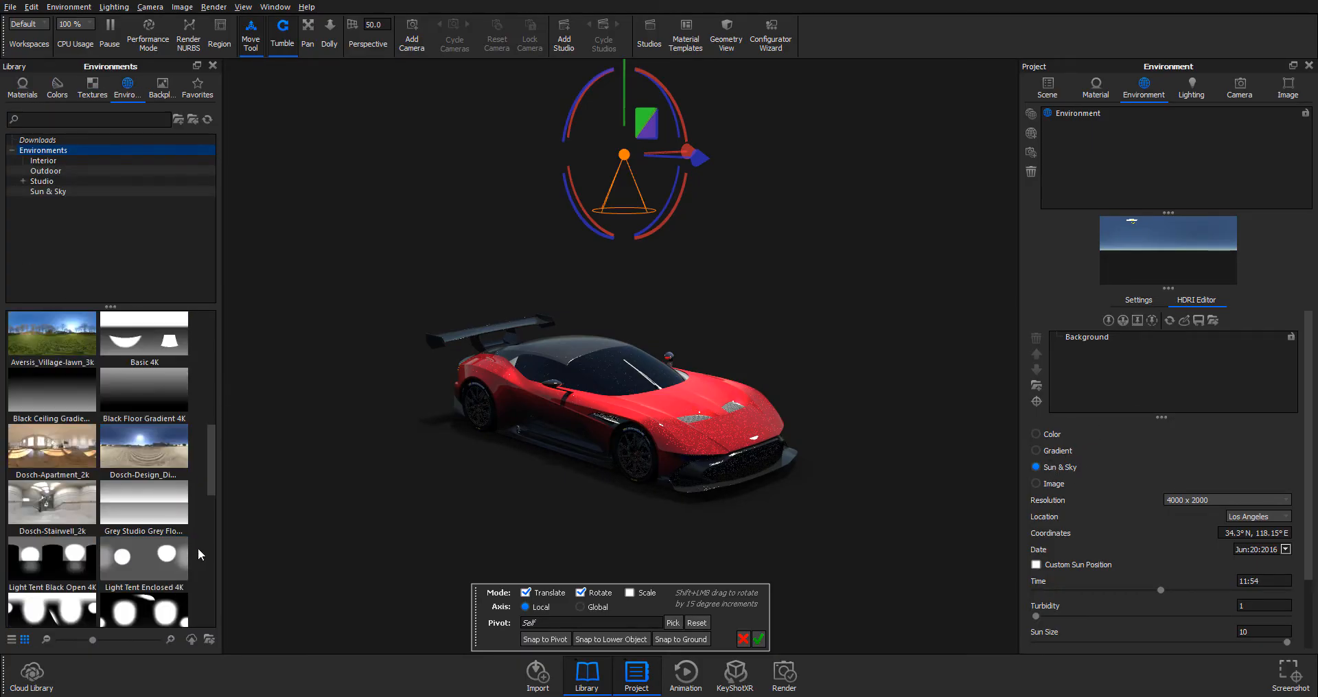
pyautogui.scroll(-3)
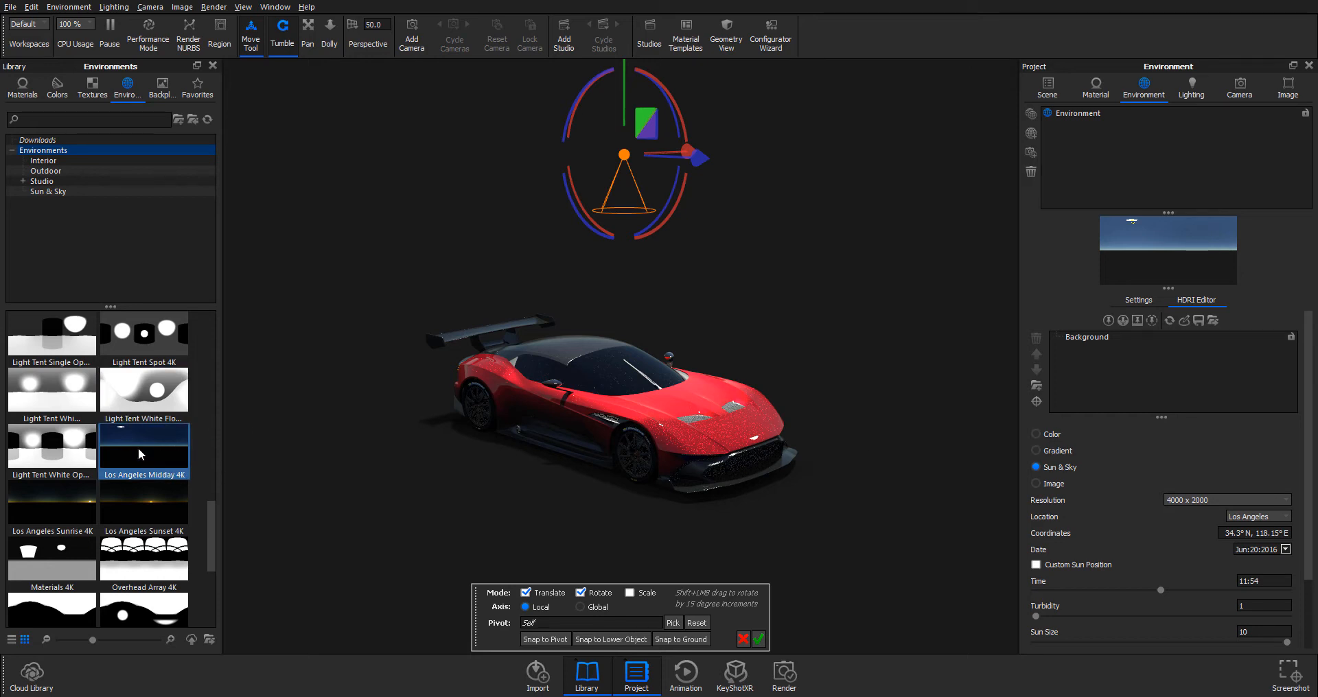
pyautogui.click(1036, 434)
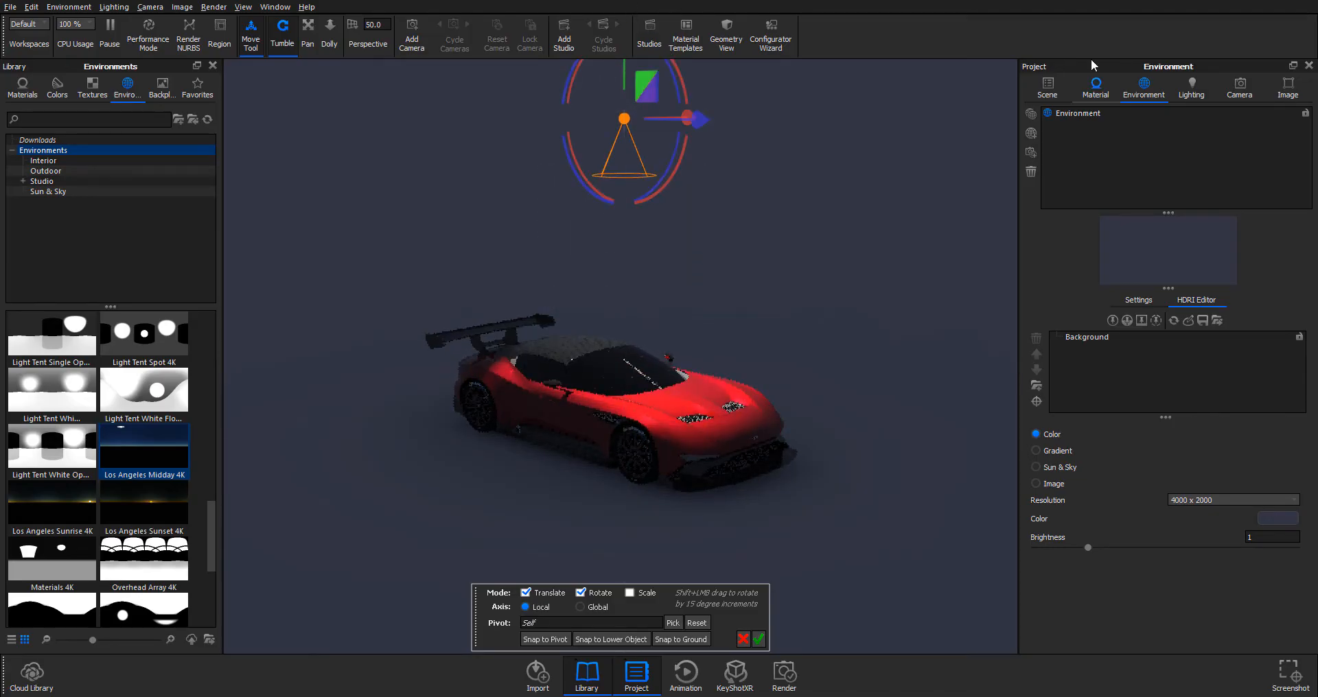
# Adjust the spotlight radius to about 1.24 cm and tune its falloff for a softer edge.
pyautogui.click(1094, 86)
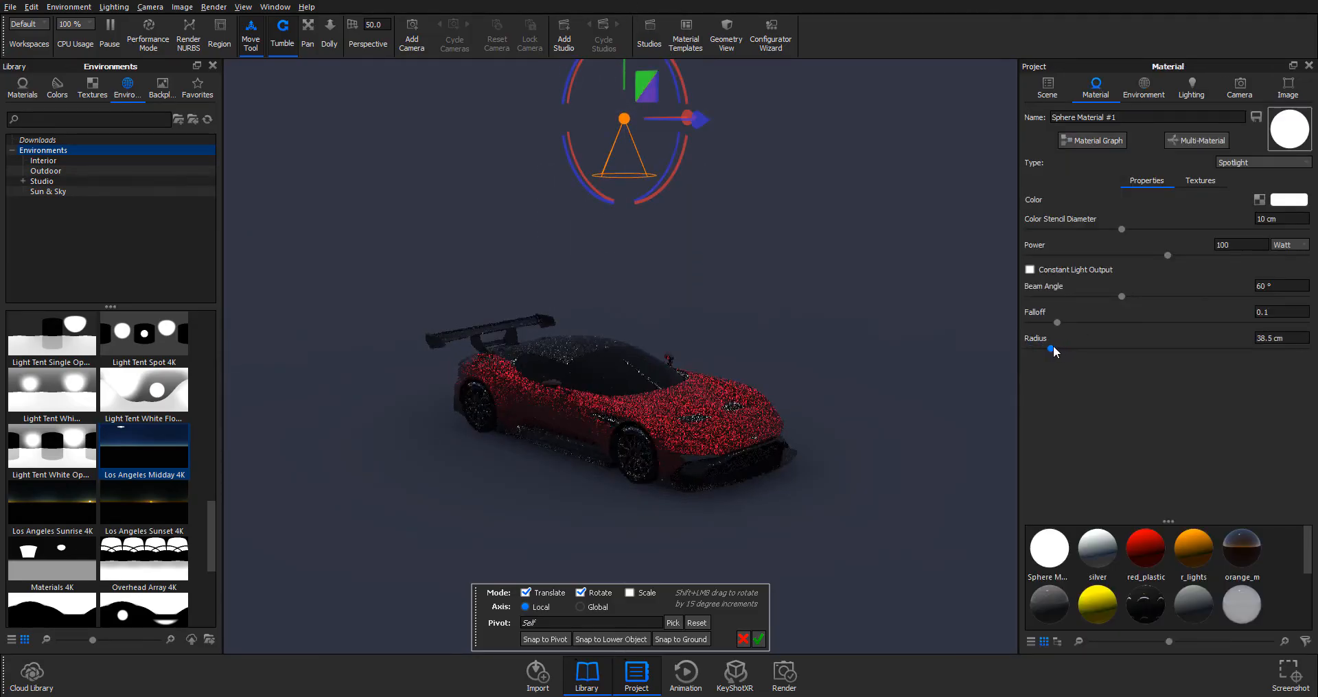
pyautogui.moveTo(1055, 350); pyautogui.dragTo(1157, 351)
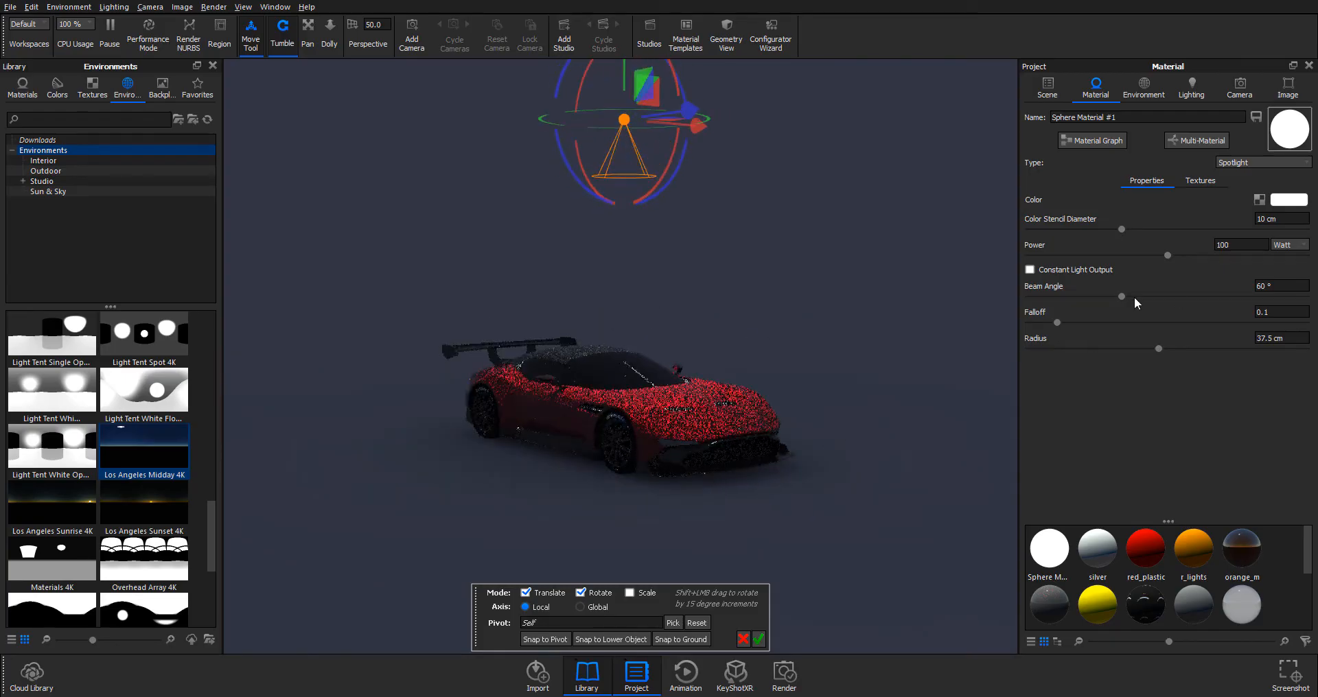
pyautogui.moveTo(1117, 295); pyautogui.dragTo(1164, 295)
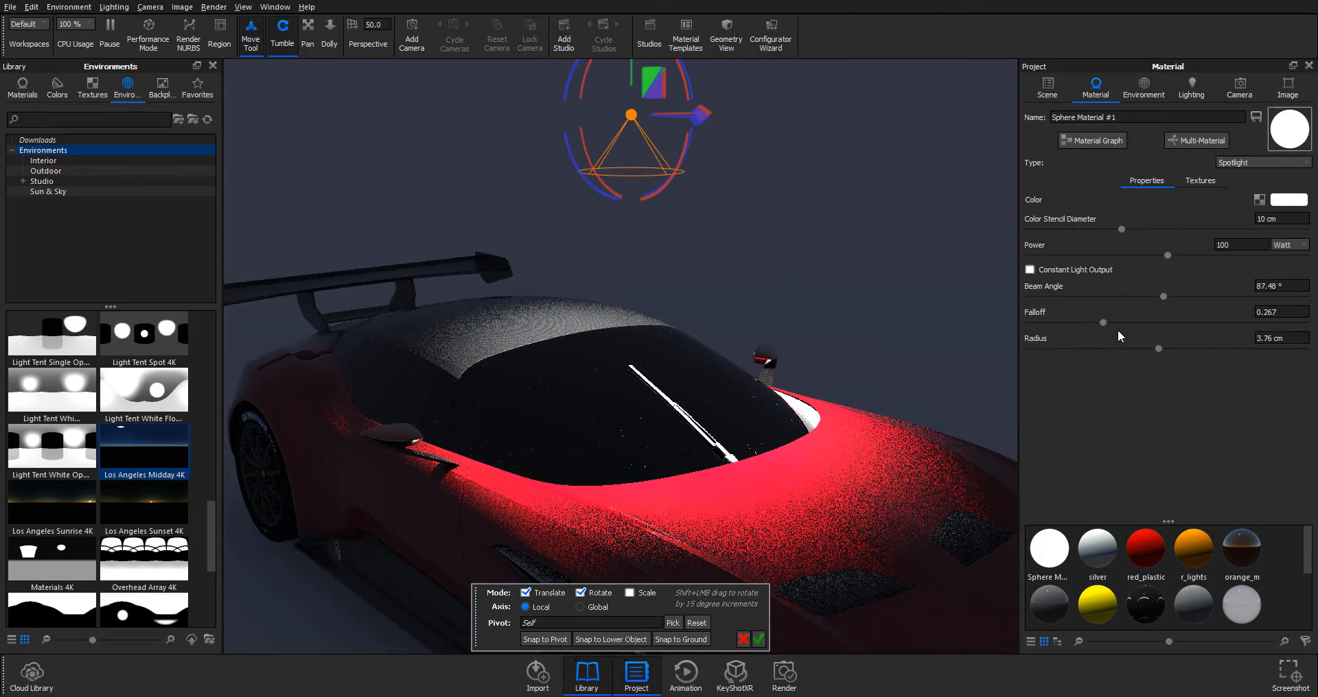
pyautogui.moveTo(1159, 348); pyautogui.dragTo(1072, 349)
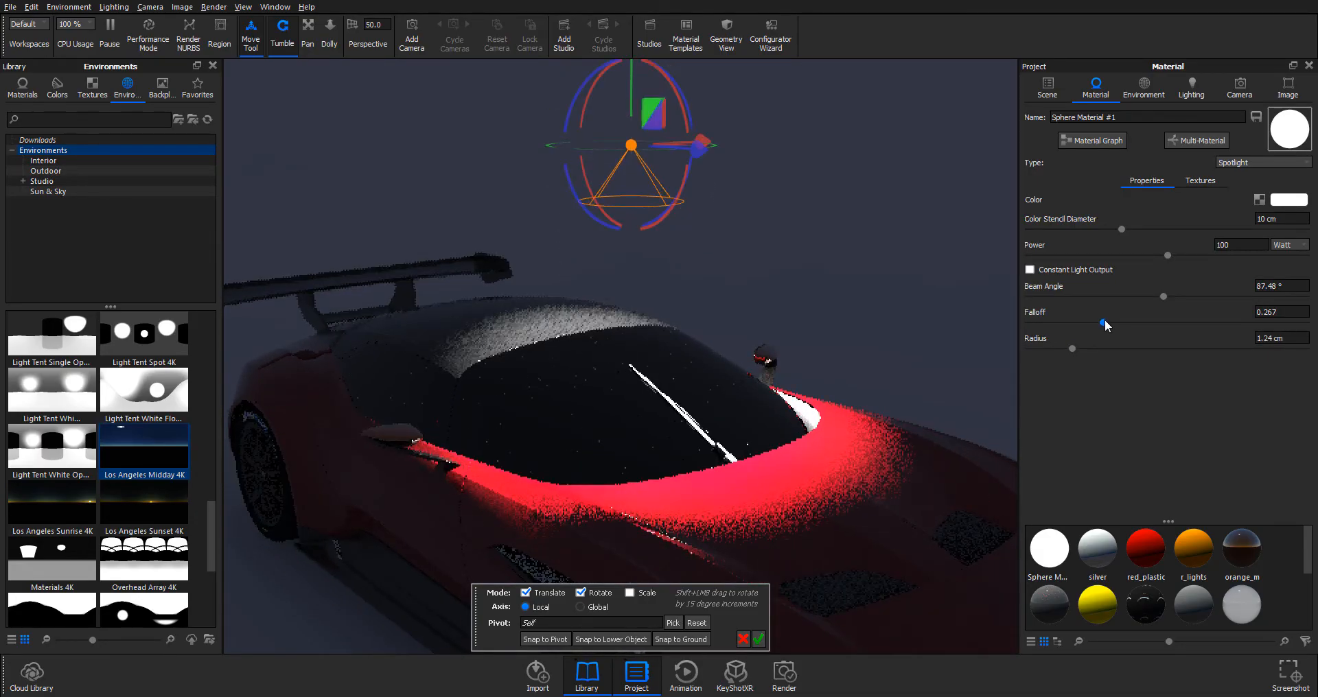
pyautogui.moveTo(1098, 322); pyautogui.dragTo(1248, 321)
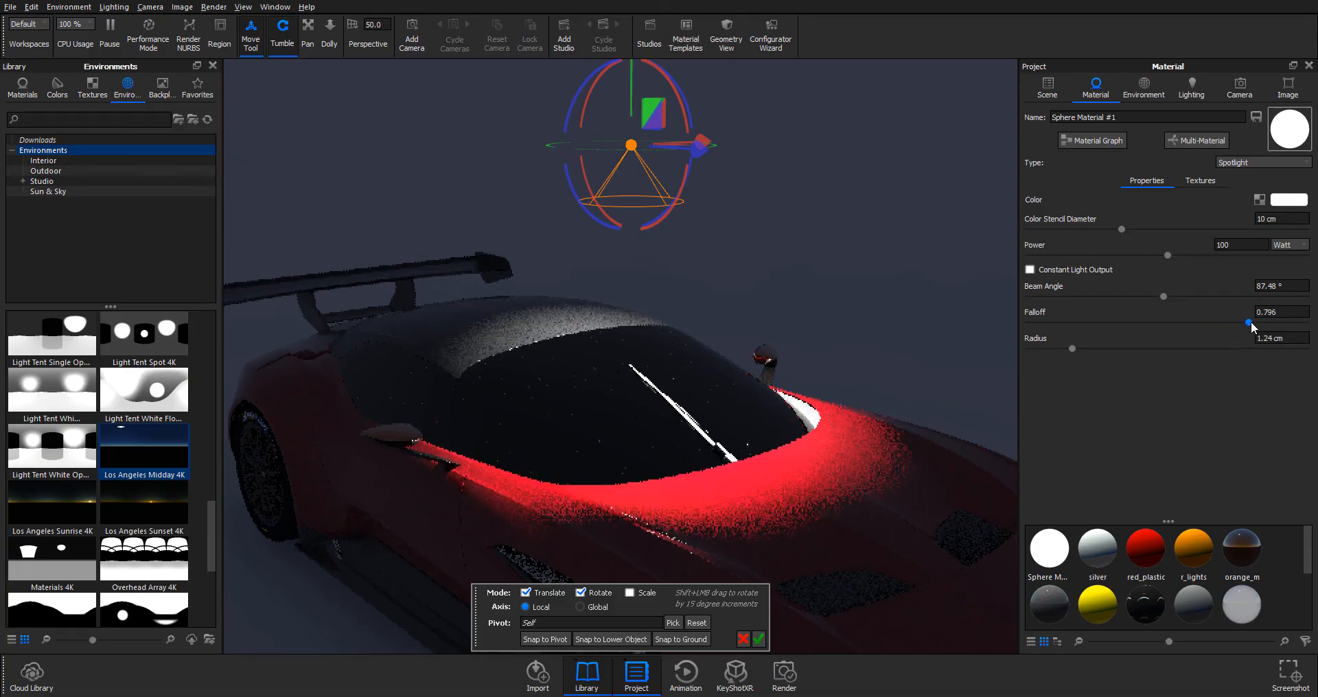
pyautogui.moveTo(1248, 321); pyautogui.dragTo(1027, 324)
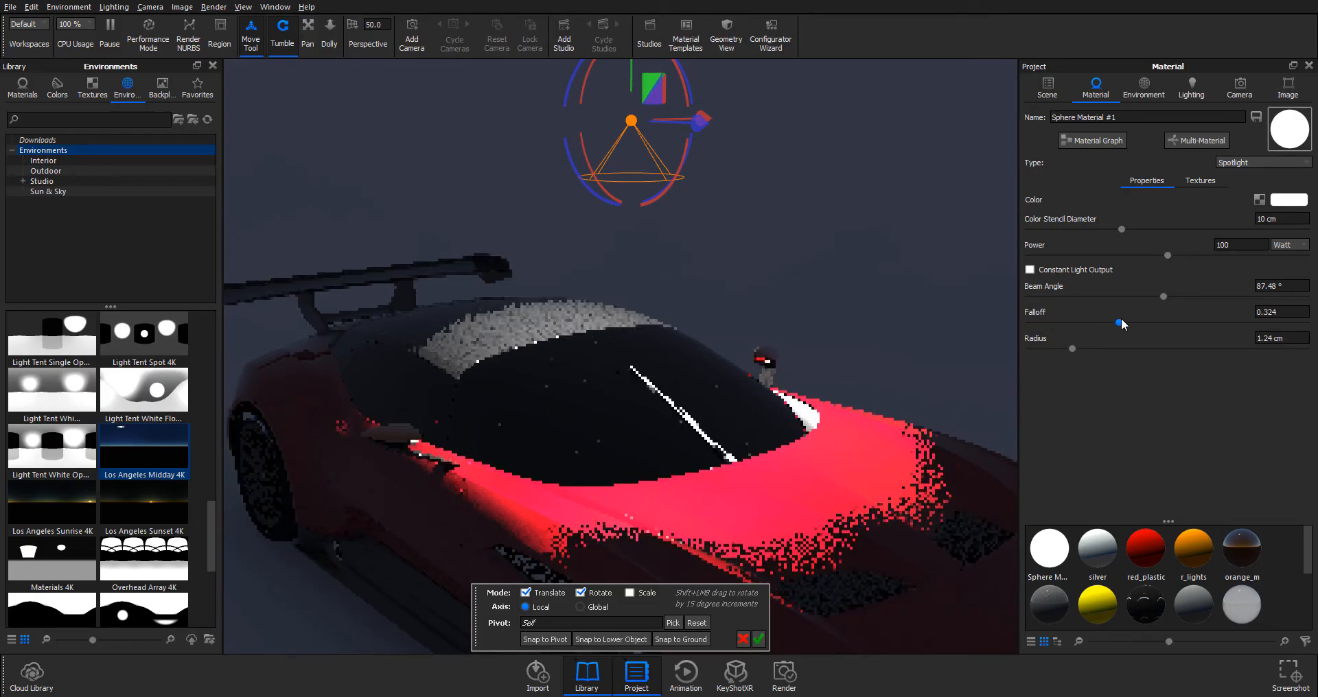
pyautogui.moveTo(1122, 324); pyautogui.dragTo(1130, 323)
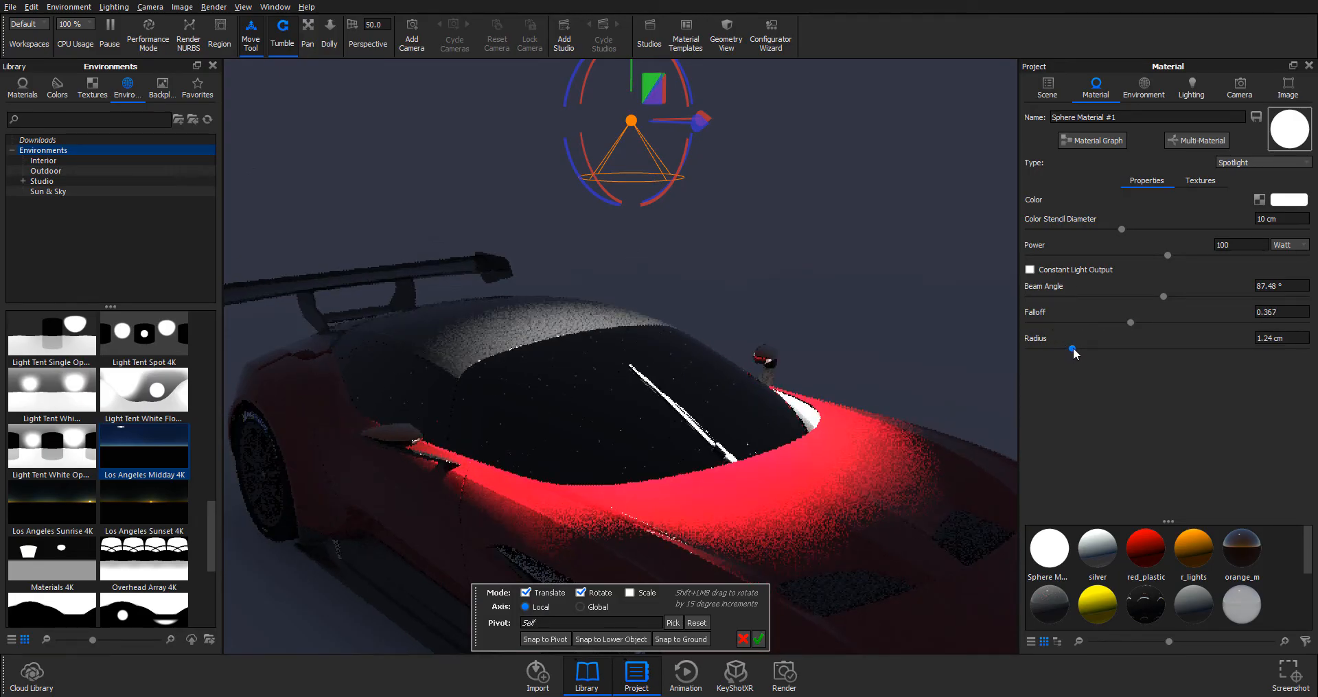
pyautogui.moveTo(1073, 349); pyautogui.dragTo(1081, 349)
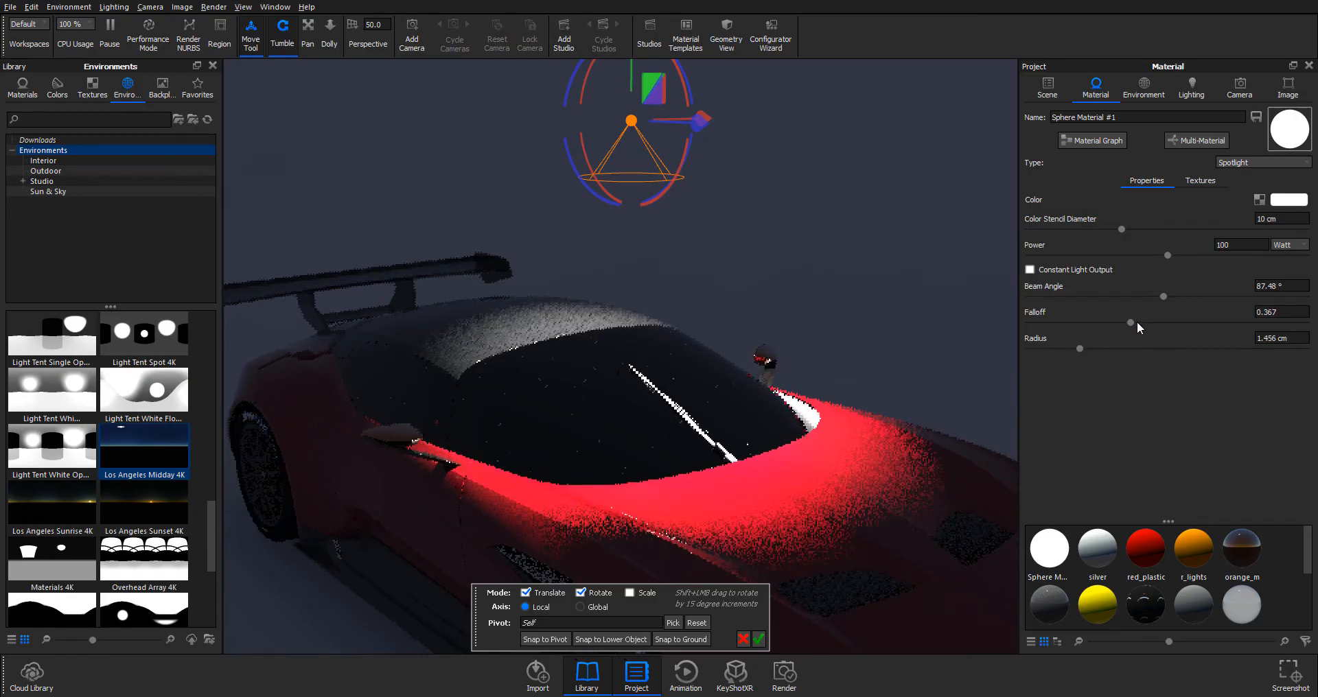
# Settle the beam angle near 91° and enable Constant Light Output.
pyautogui.moveTo(1133, 324); pyautogui.dragTo(1208, 325)
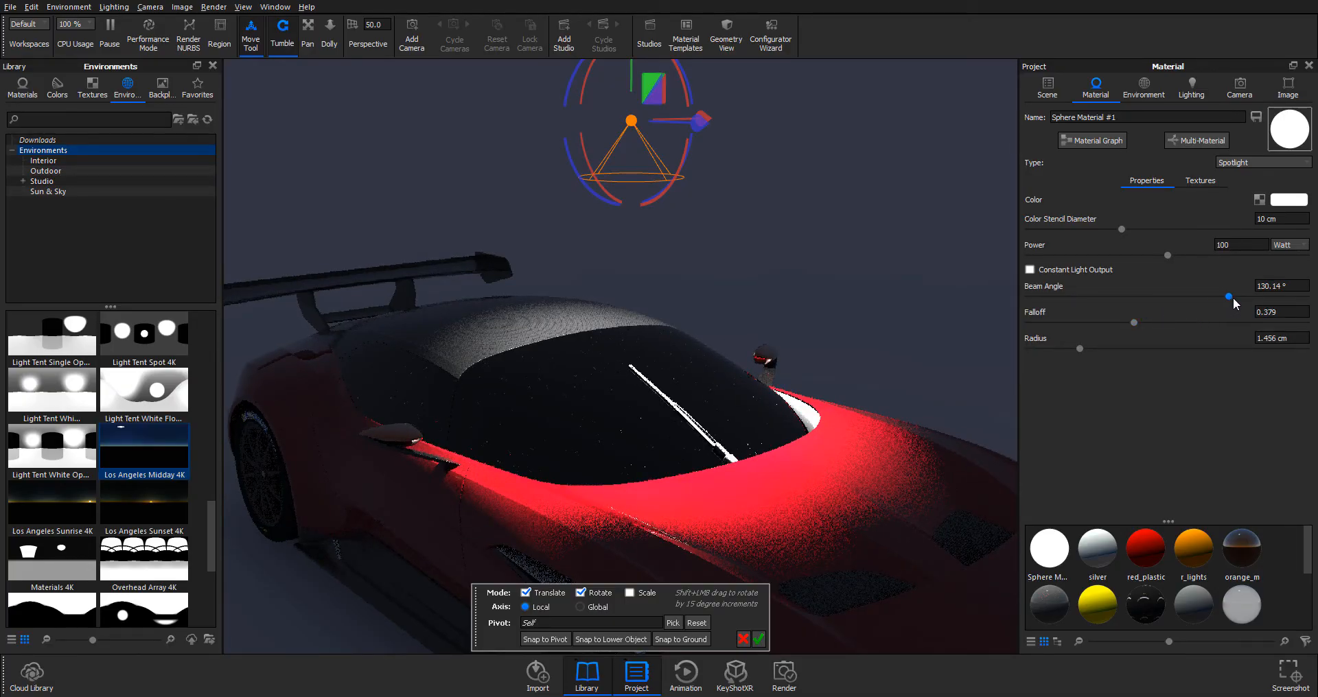
pyautogui.moveTo(1230, 296); pyautogui.dragTo(1203, 295)
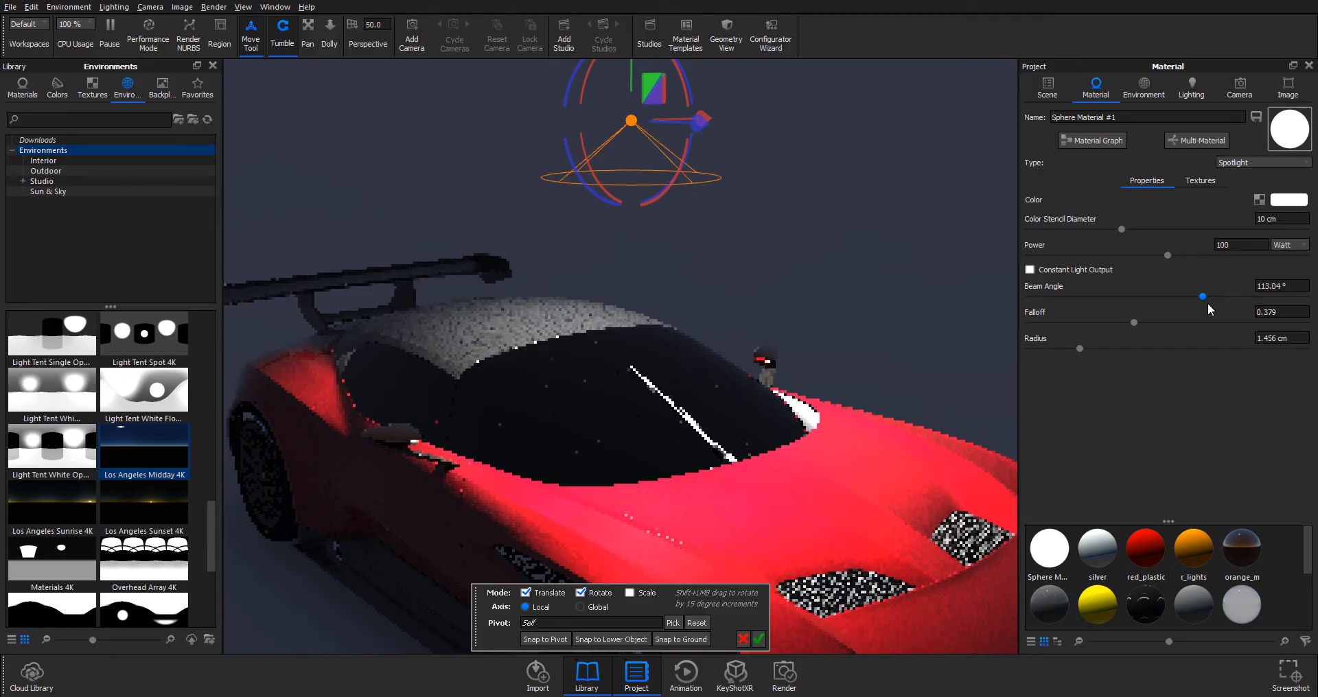
pyautogui.moveTo(1203, 297); pyautogui.dragTo(1233, 297)
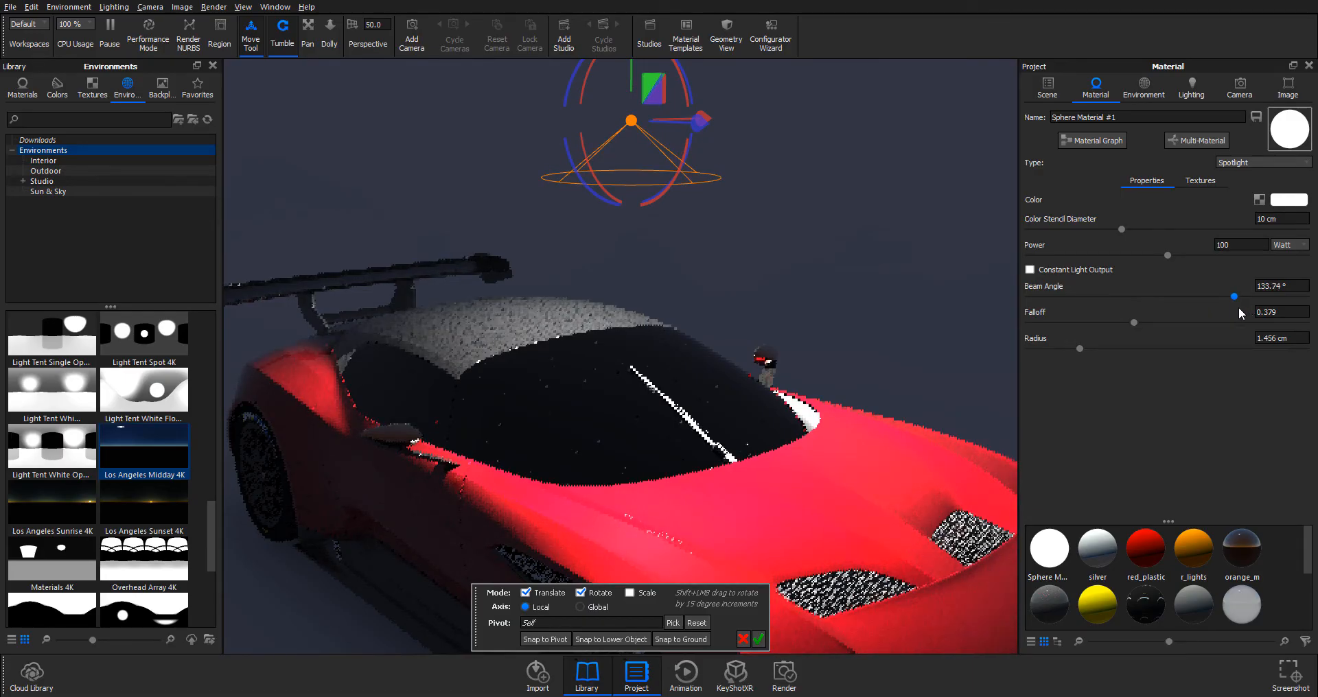
pyautogui.moveTo(1233, 295); pyautogui.dragTo(1189, 295)
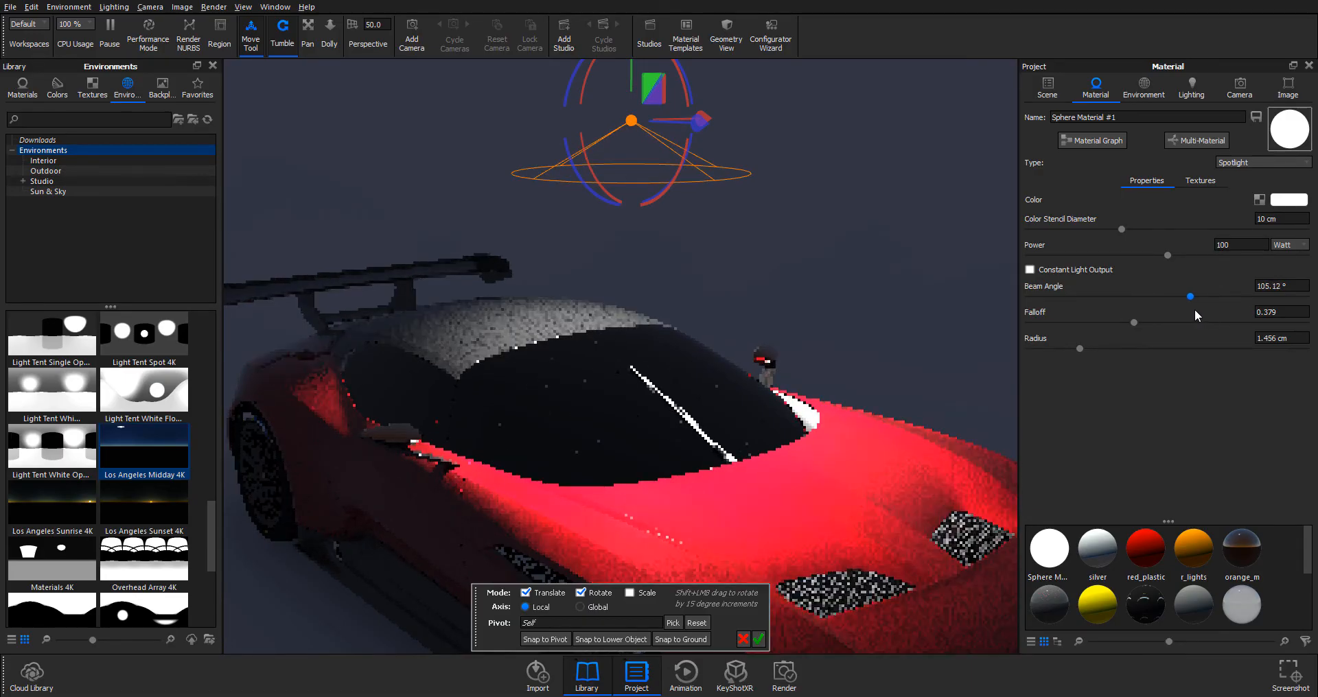
pyautogui.moveTo(1189, 295); pyautogui.dragTo(1137, 295)
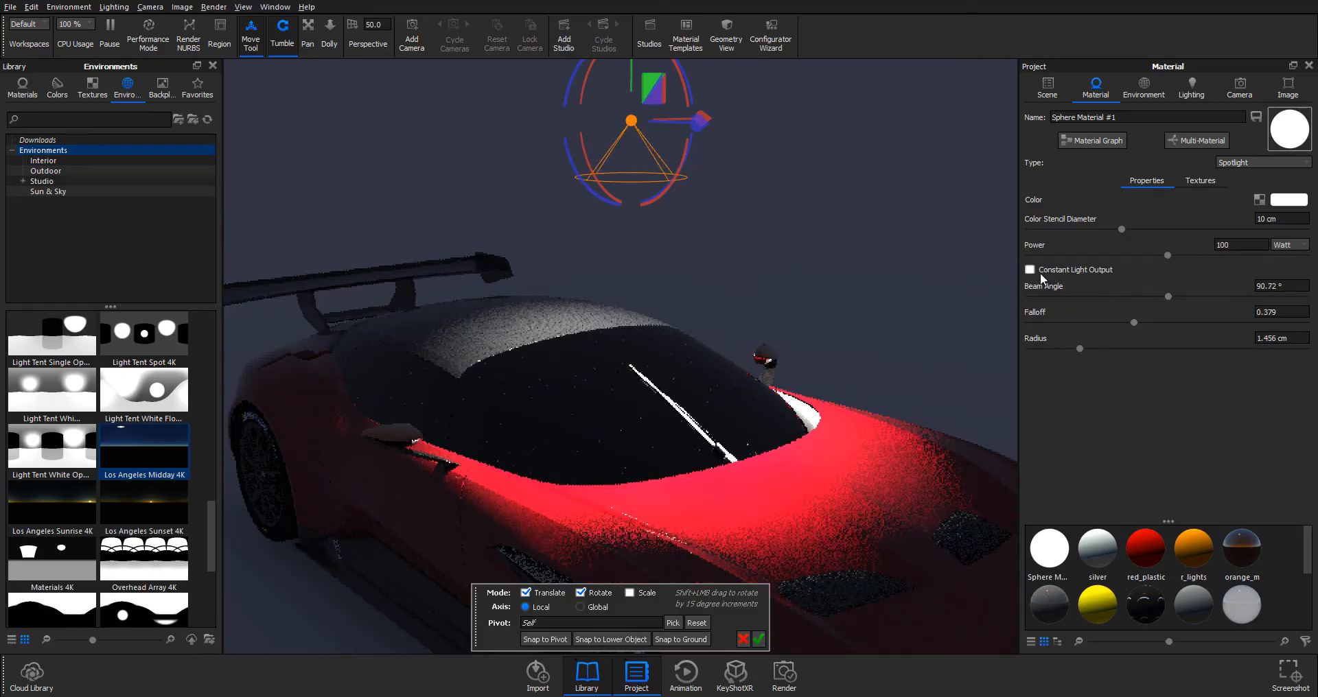
pyautogui.click(1031, 270)
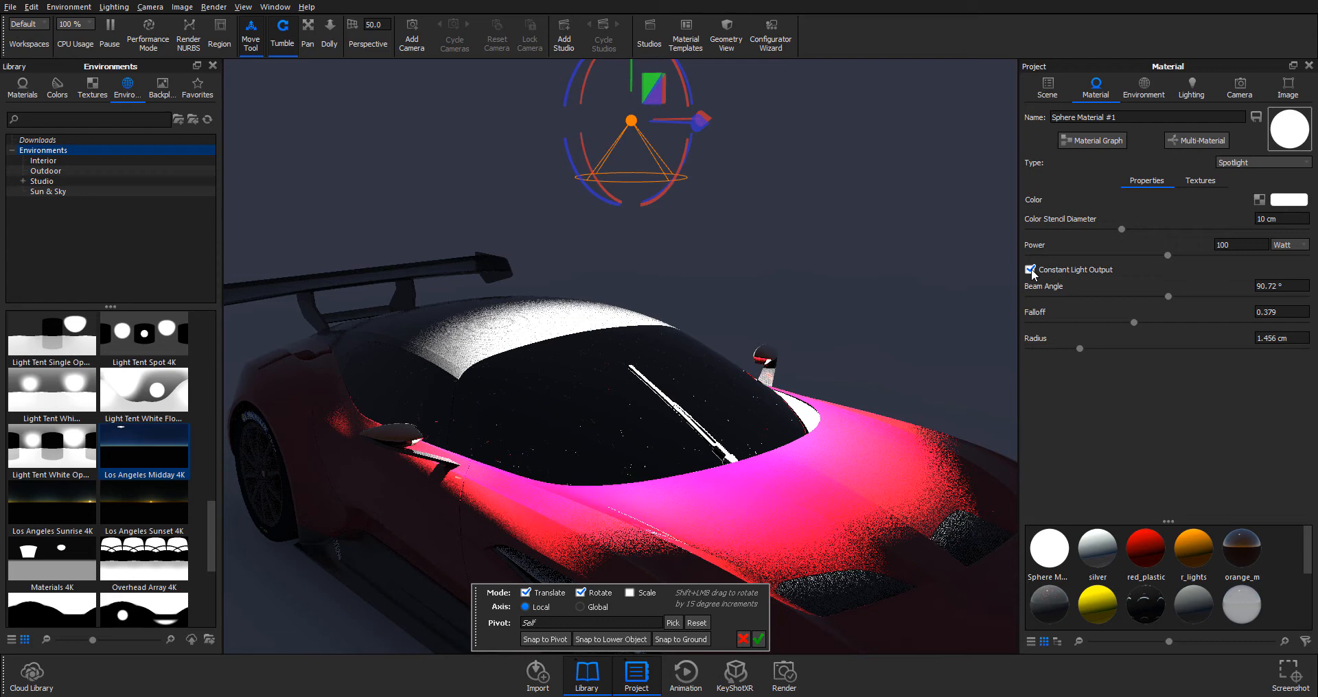
# Disable constant light output and enlarge the colour stencil diameter to about 11.46 cm.
pyautogui.click(1031, 269)
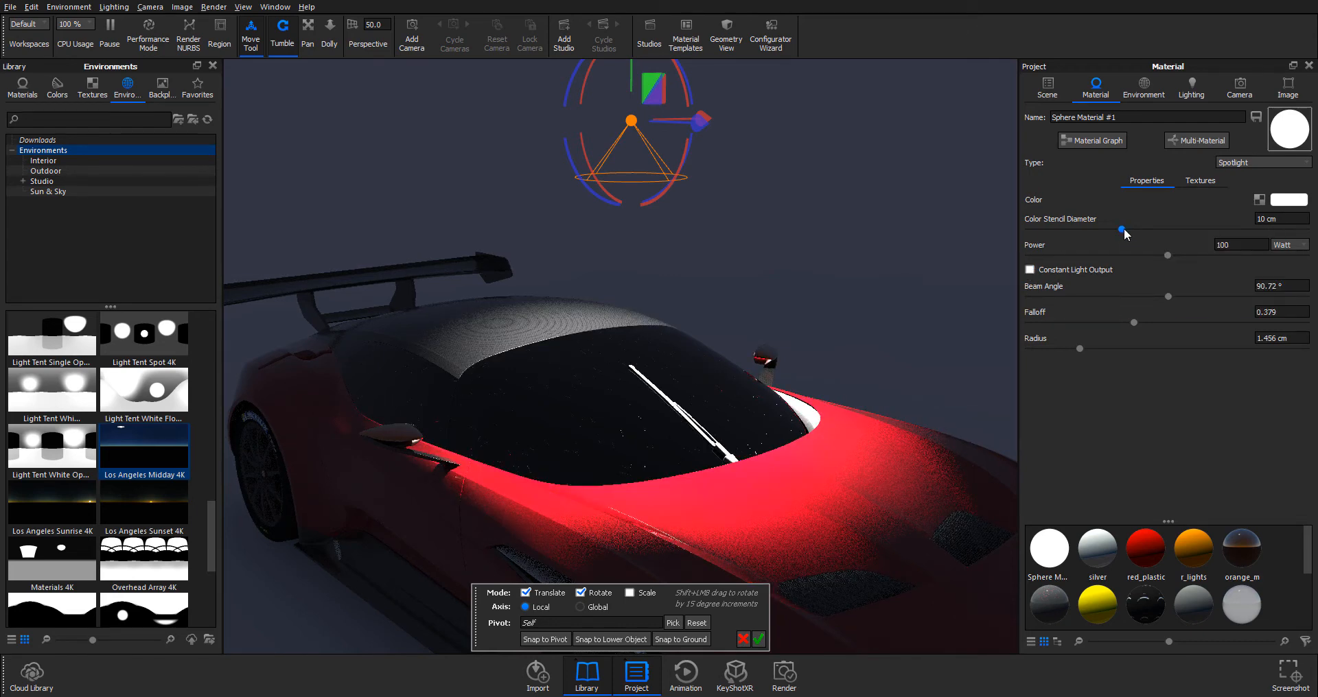
pyautogui.moveTo(1120, 231); pyautogui.dragTo(1136, 230)
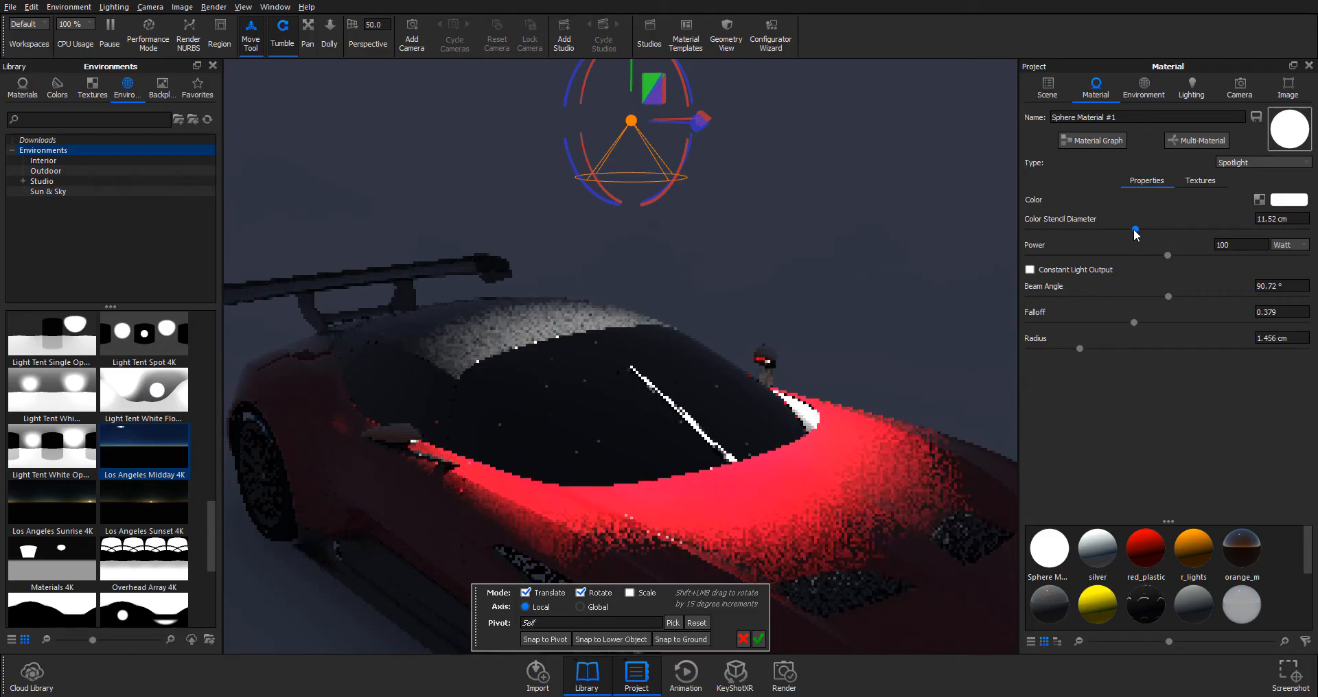
pyautogui.click(1285, 201)
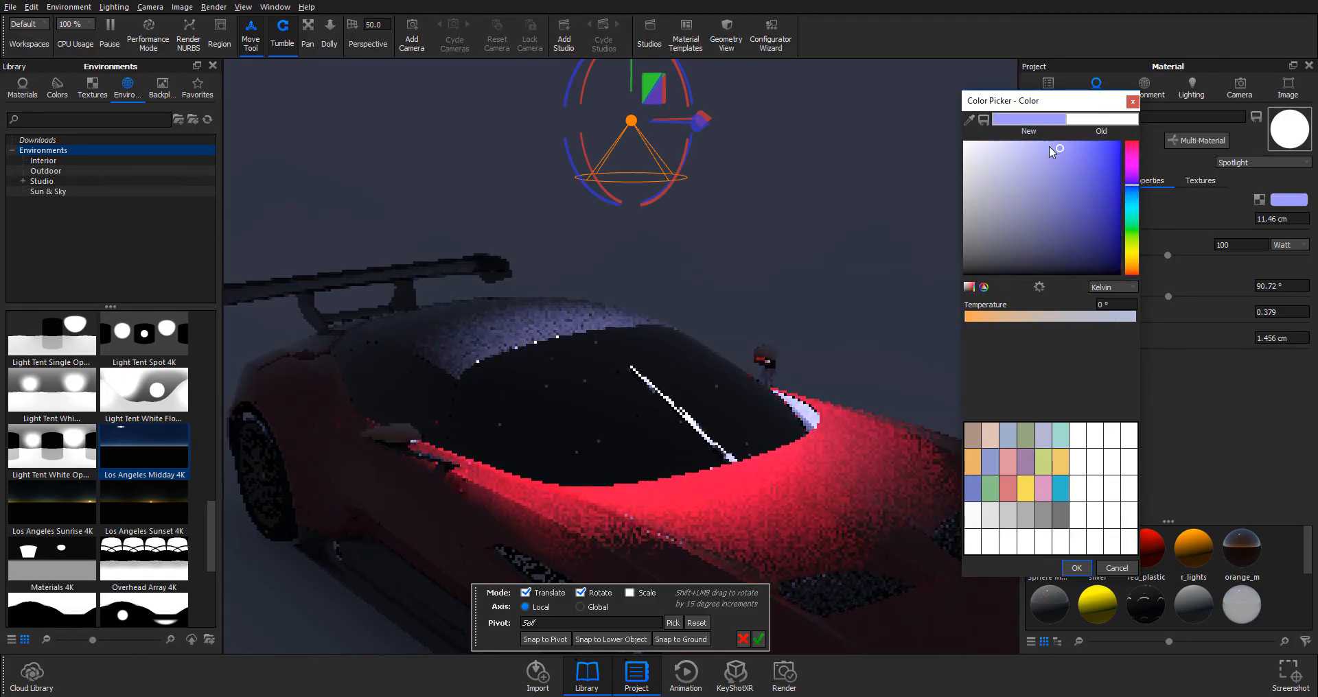
# Keep the spotlight colour white and confirm the Color Picker.
pyautogui.click(1052, 151)
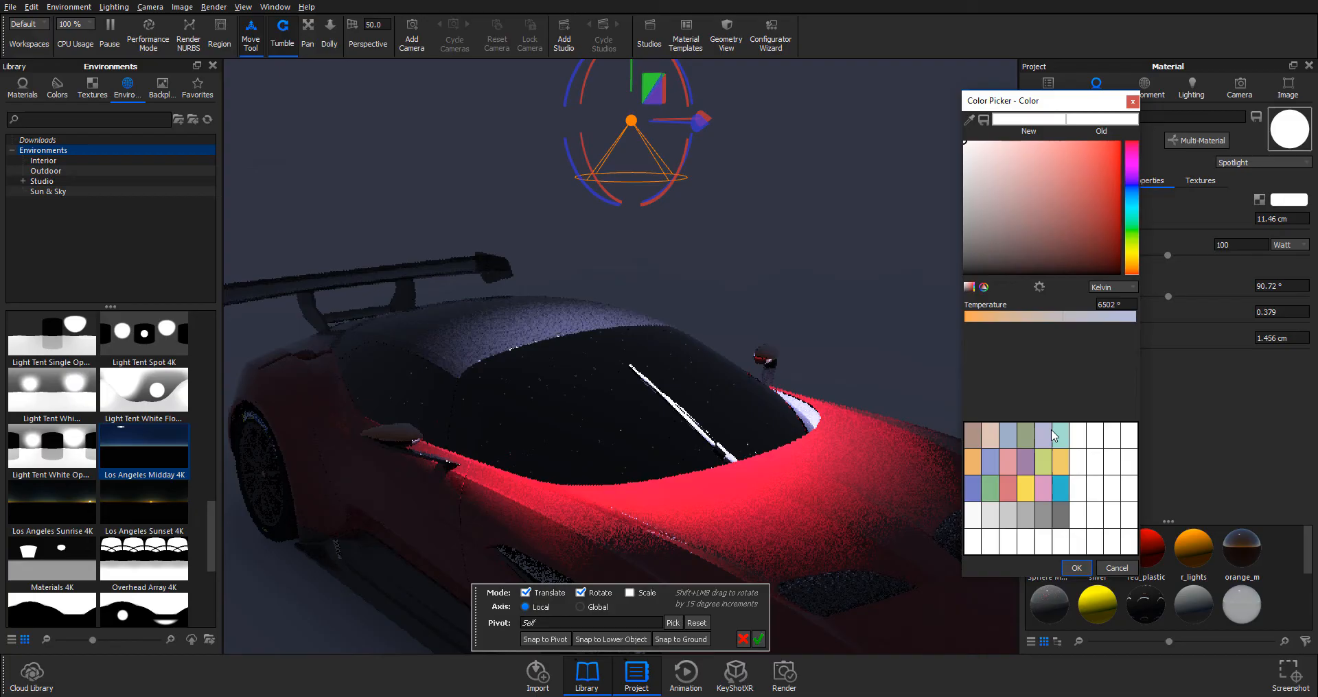
pyautogui.click(1076, 569)
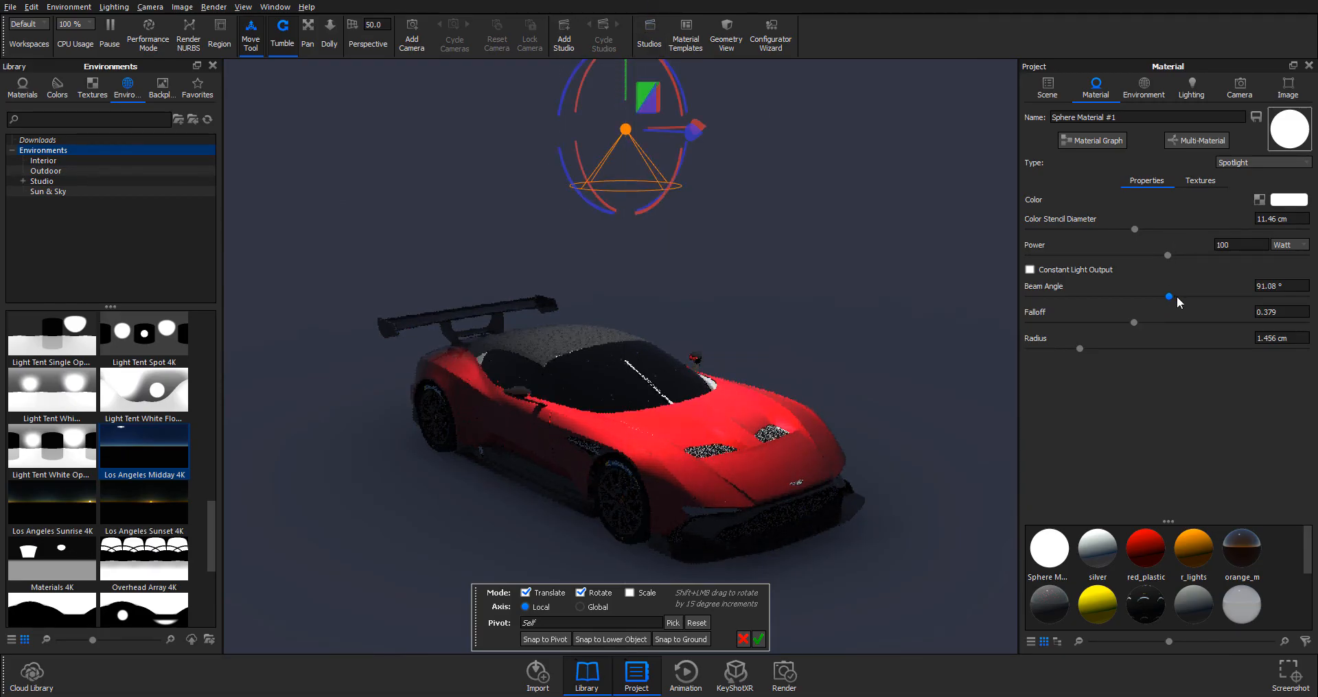
# Widen the beam angle to about 110° and raise the falloff to 0.549.
pyautogui.moveTo(1167, 296); pyautogui.dragTo(1208, 296)
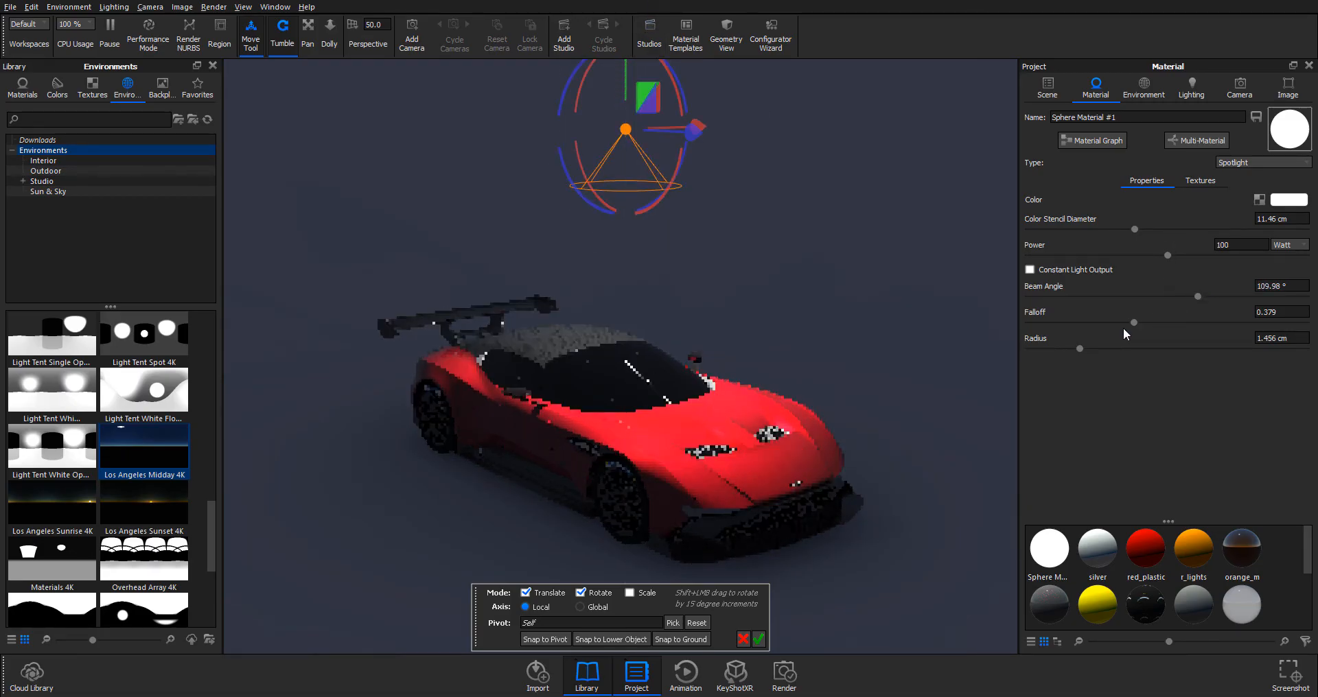
pyautogui.moveTo(1135, 323); pyautogui.dragTo(1181, 322)
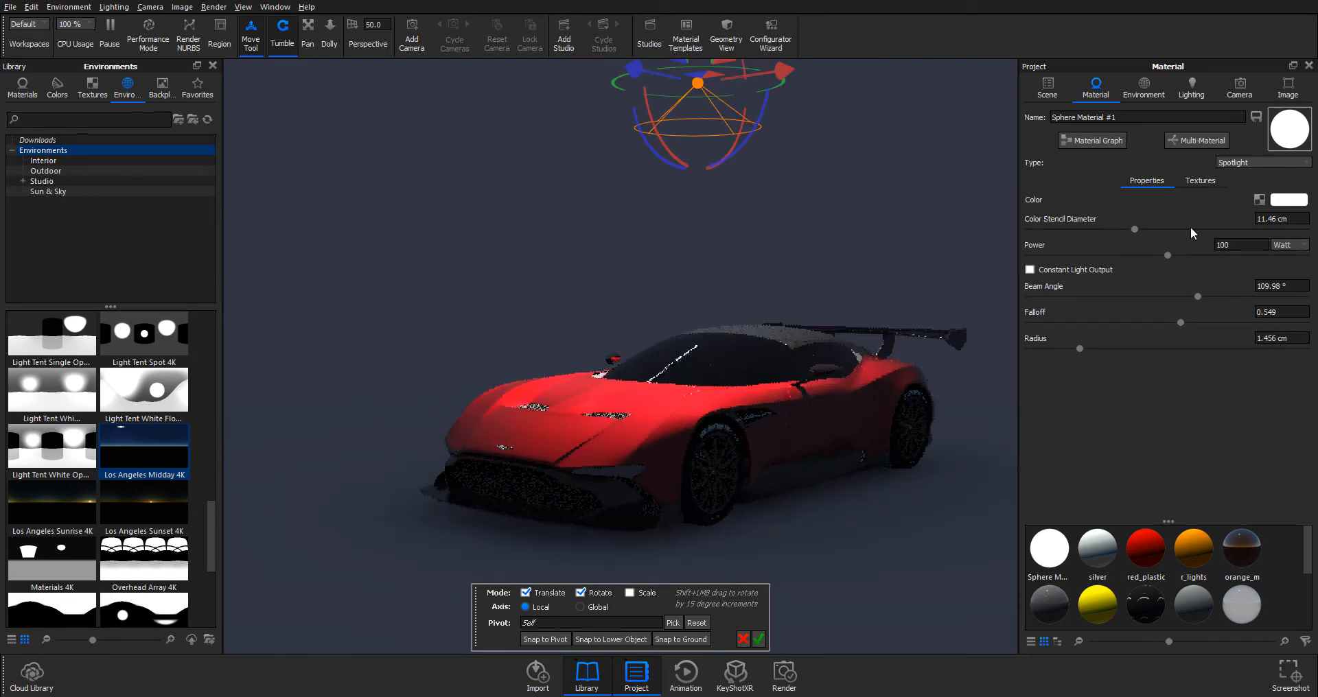
pyautogui.click(1200, 180)
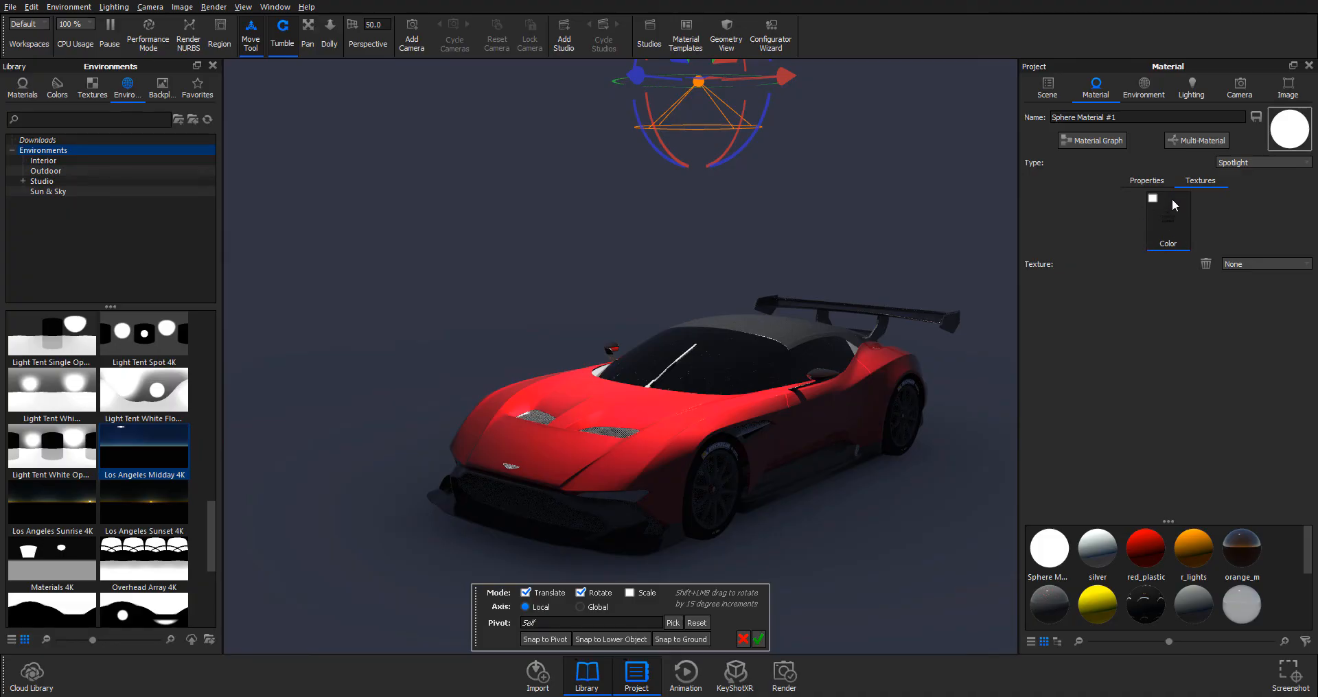
# Assign a Noise (Texture) map to the spotlight's Color channel.
pyautogui.click(1265, 263)
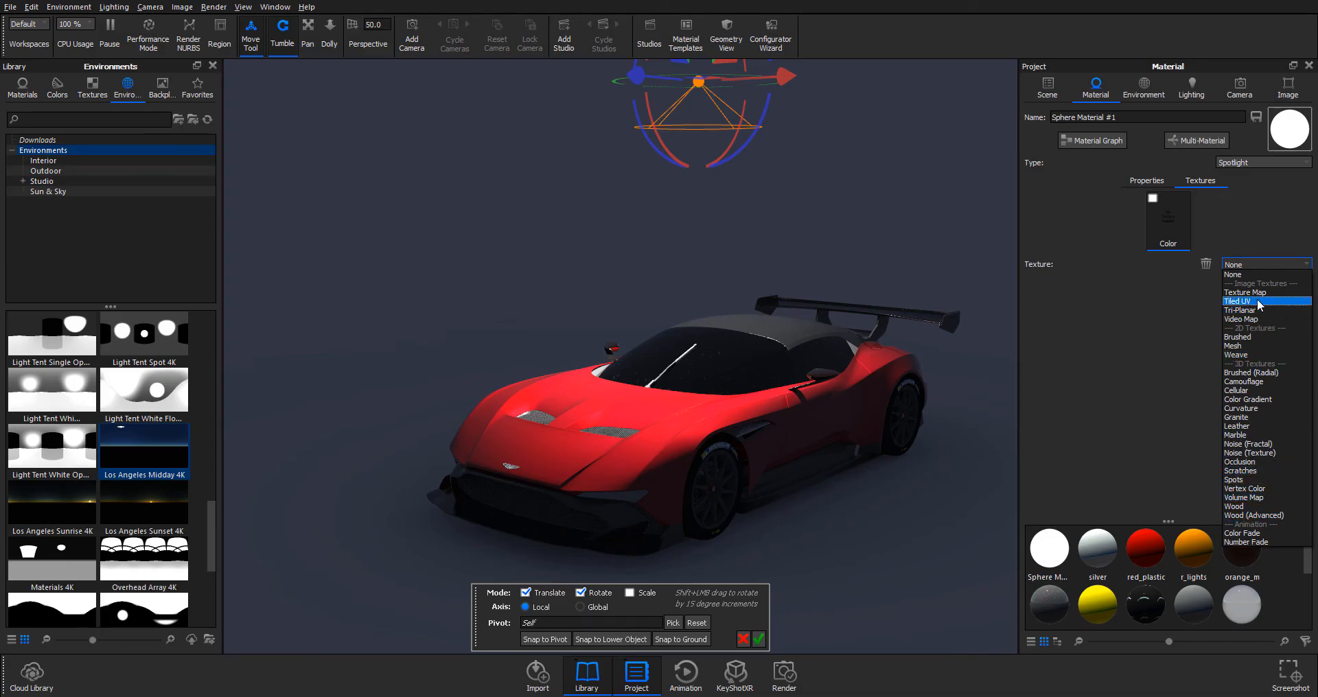
pyautogui.moveTo(1237, 453)
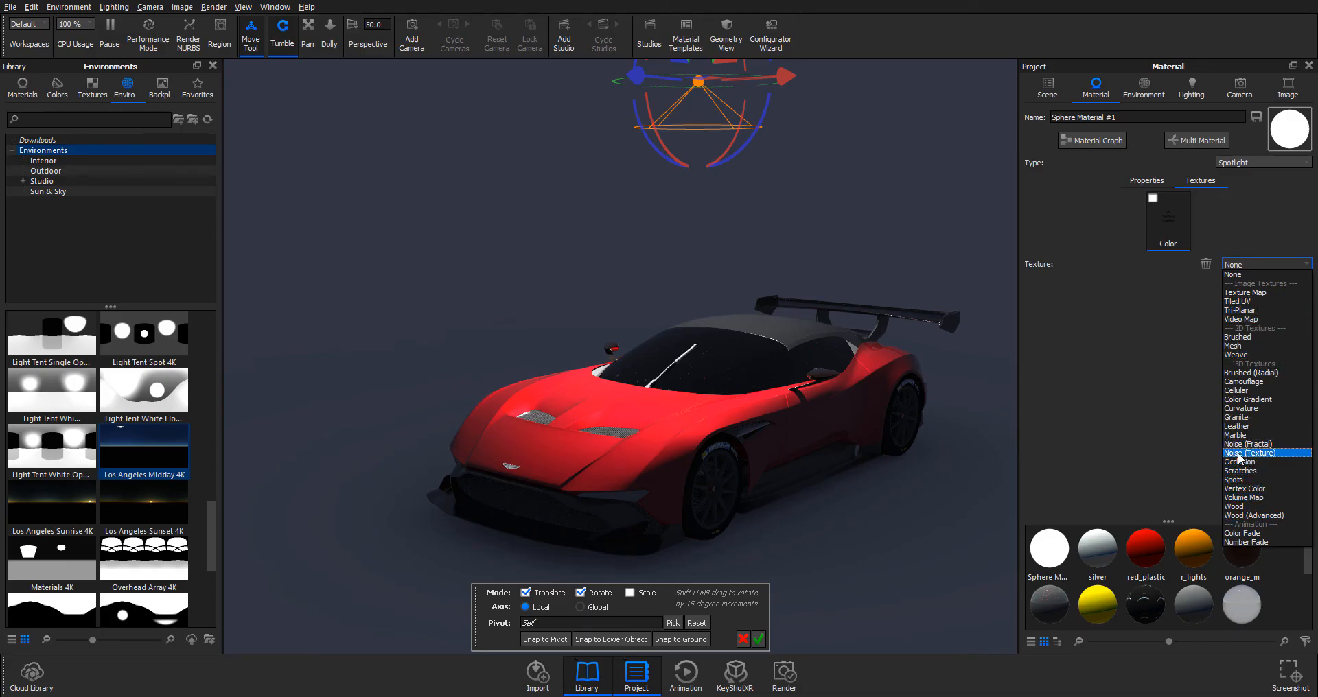
pyautogui.click(1252, 454)
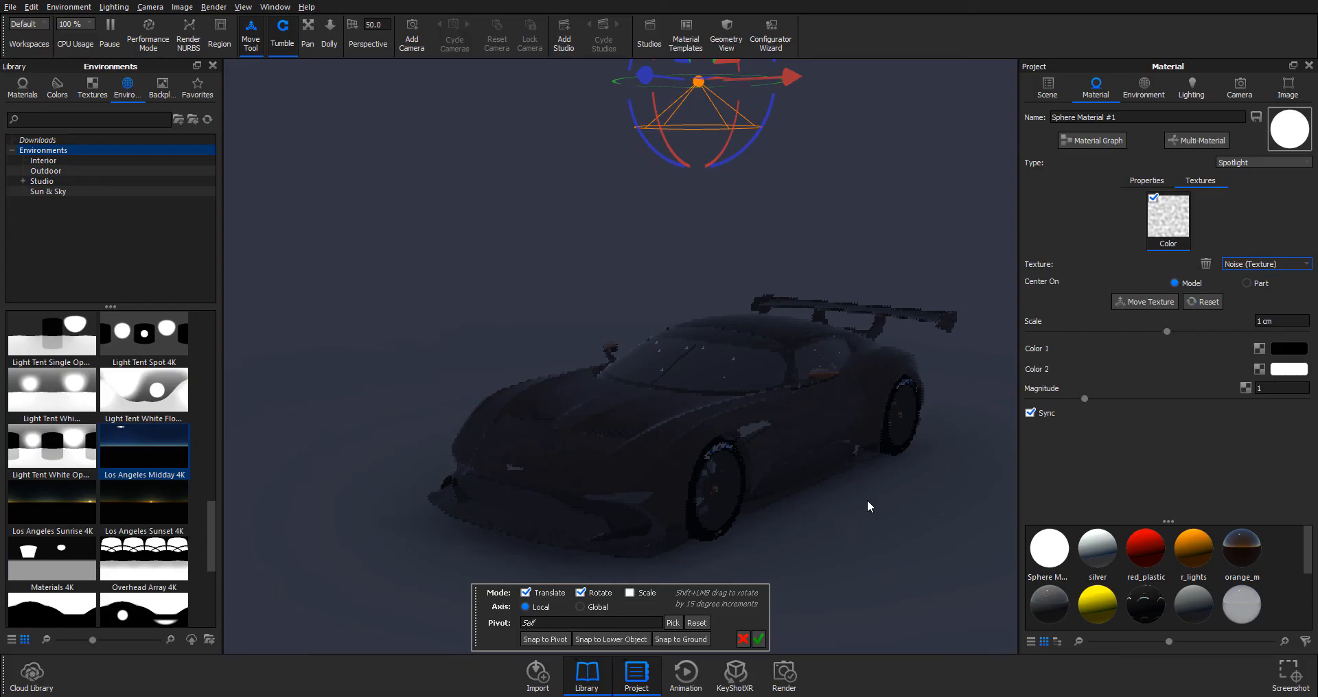
# Set the noise magnitude to 0.525 and its scale to 1.486 cm.
pyautogui.moveTo(871, 507); pyautogui.dragTo(719, 425)
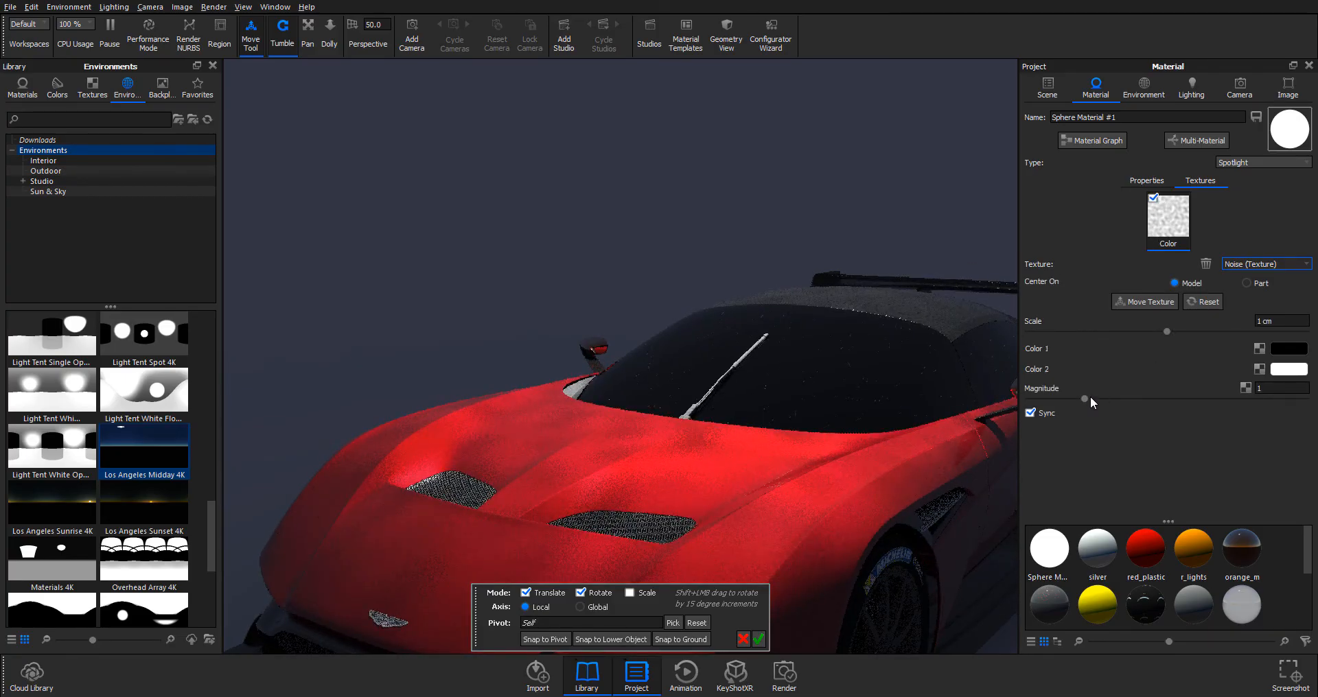
pyautogui.moveTo(1083, 400); pyautogui.dragTo(1152, 400)
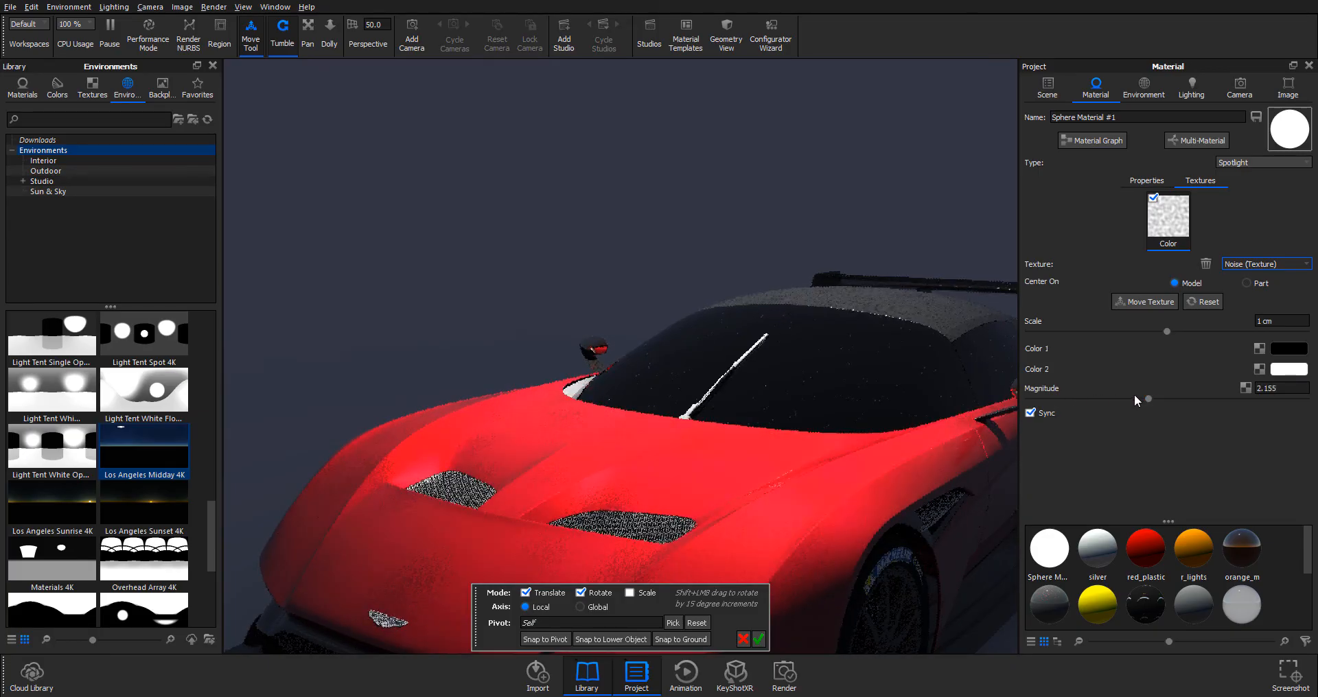
pyautogui.moveTo(1148, 399); pyautogui.dragTo(1055, 404)
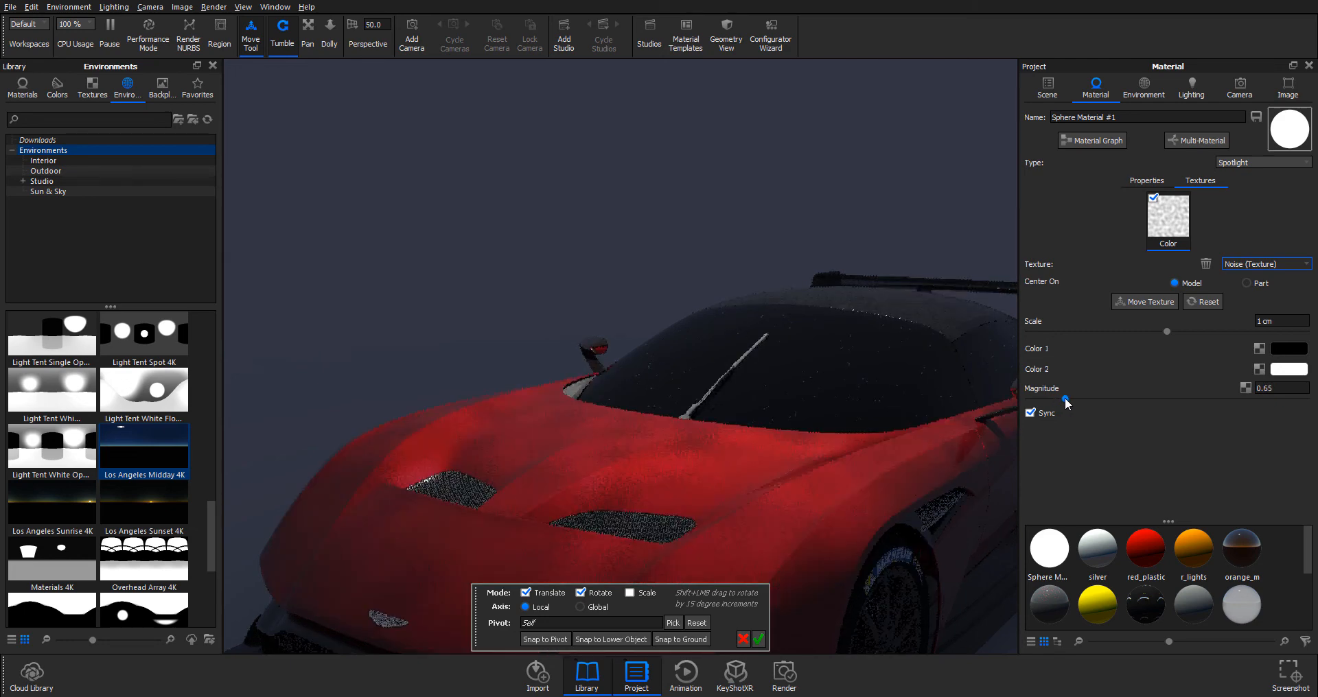
pyautogui.moveTo(1042, 399); pyautogui.dragTo(1061, 399)
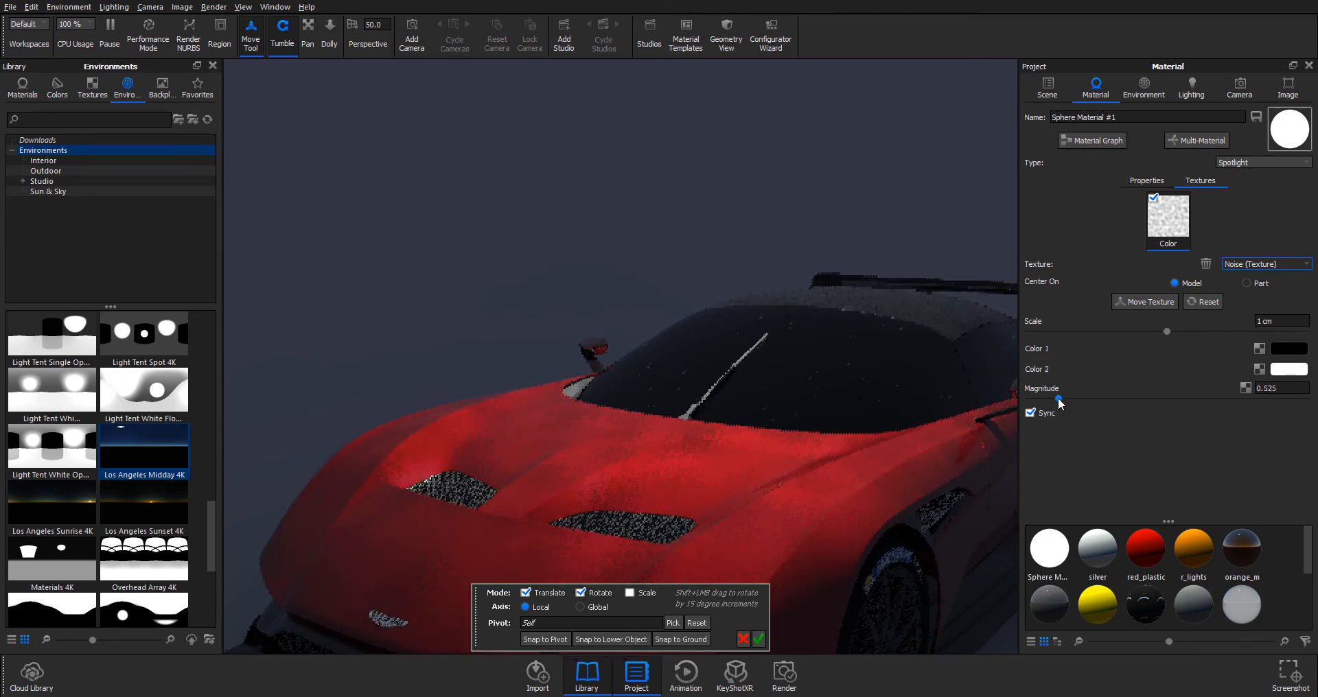
pyautogui.moveTo(1167, 331); pyautogui.dragTo(1219, 330)
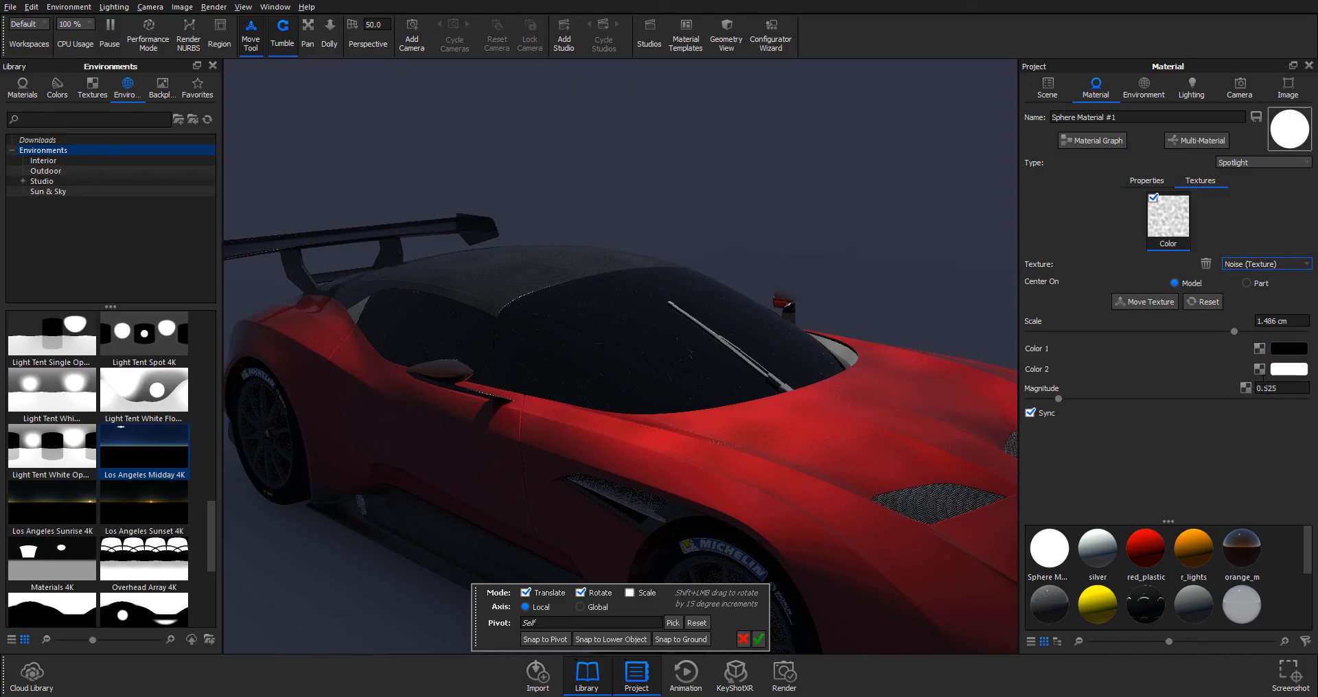
pyautogui.moveTo(823, 330)
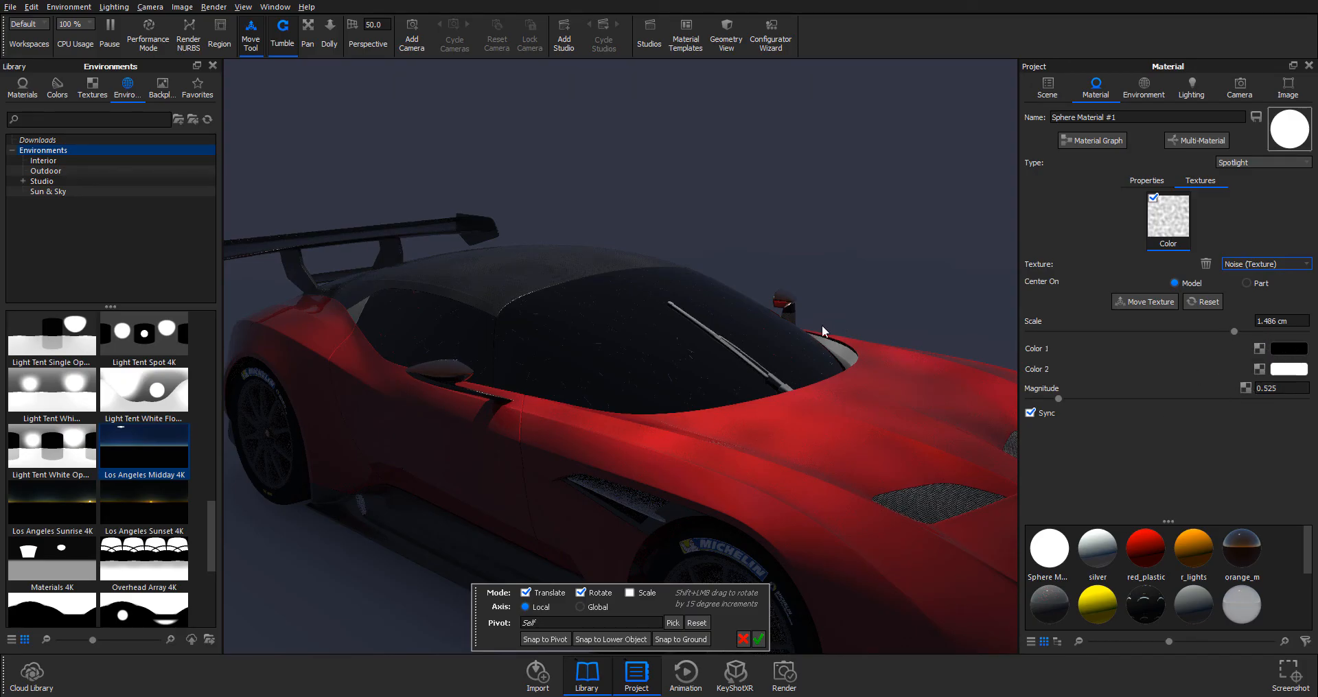
pyautogui.moveTo(824, 331); pyautogui.dragTo(673, 285)
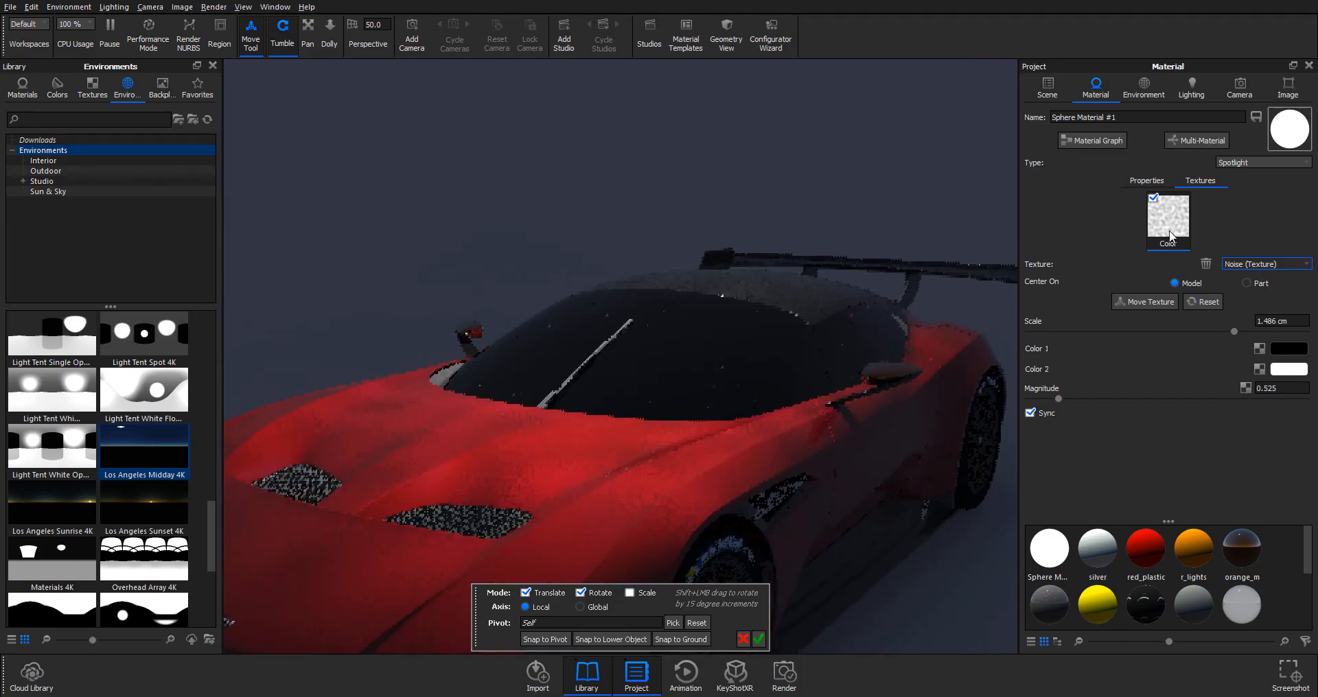
# Switch the spotlight texture via Marble to Color Gradient and add a new gradient stop.
pyautogui.click(1265, 263)
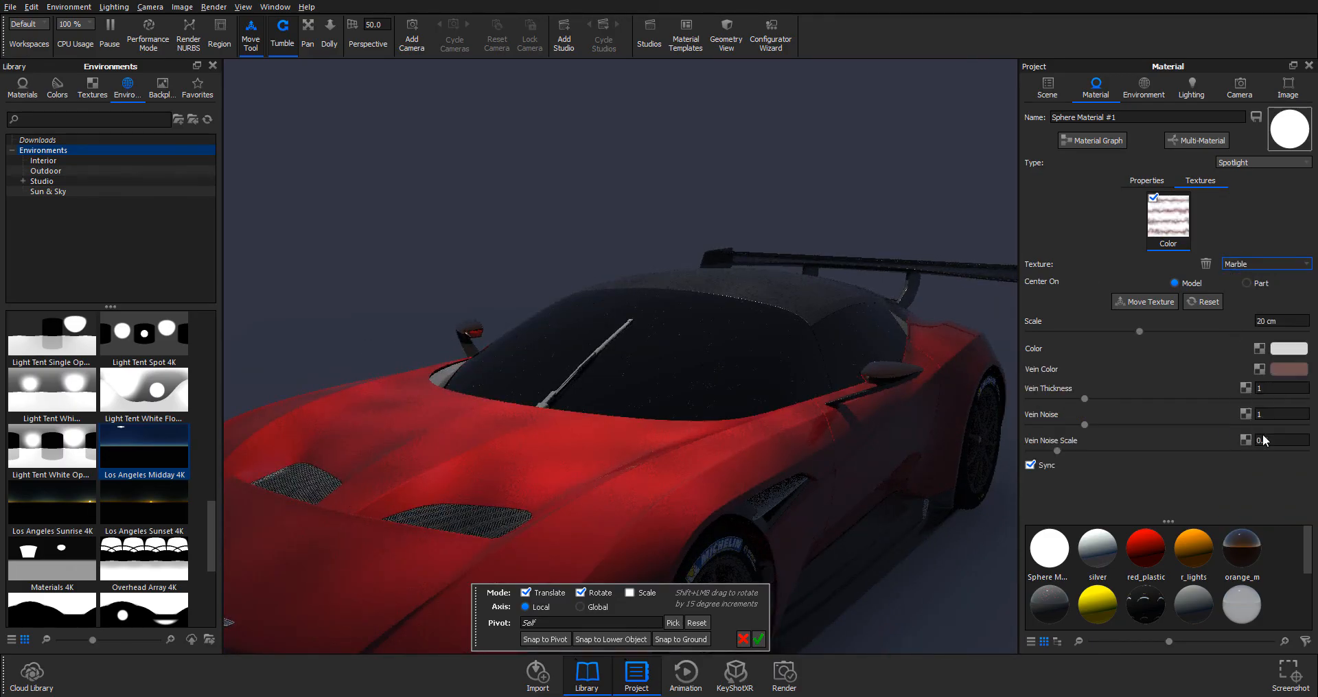
pyautogui.click(1265, 263)
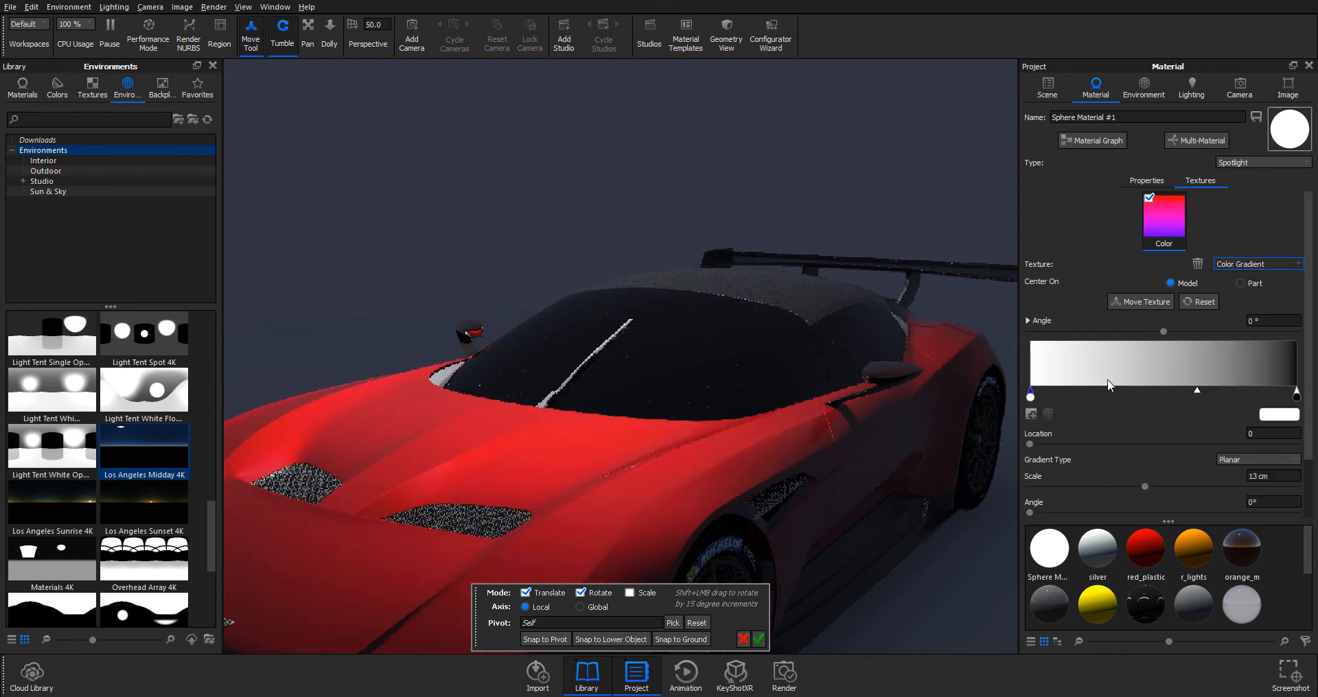
pyautogui.click(1275, 414)
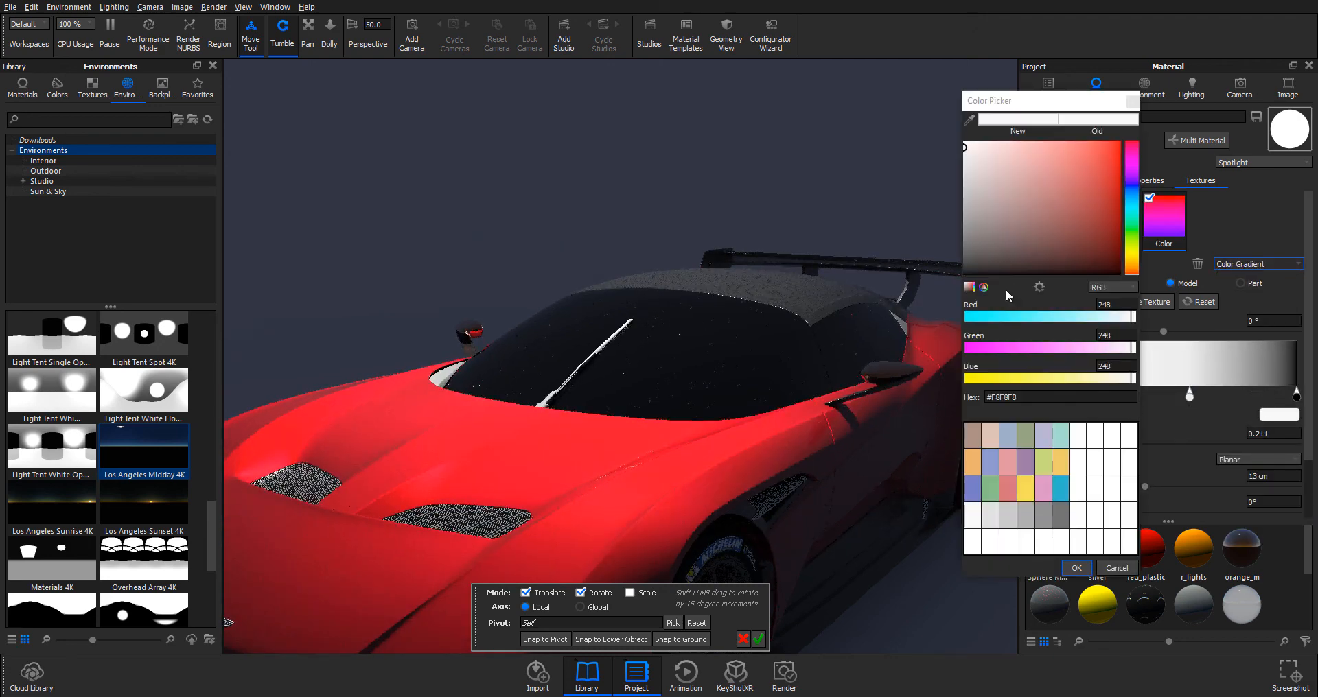
pyautogui.click(1077, 569)
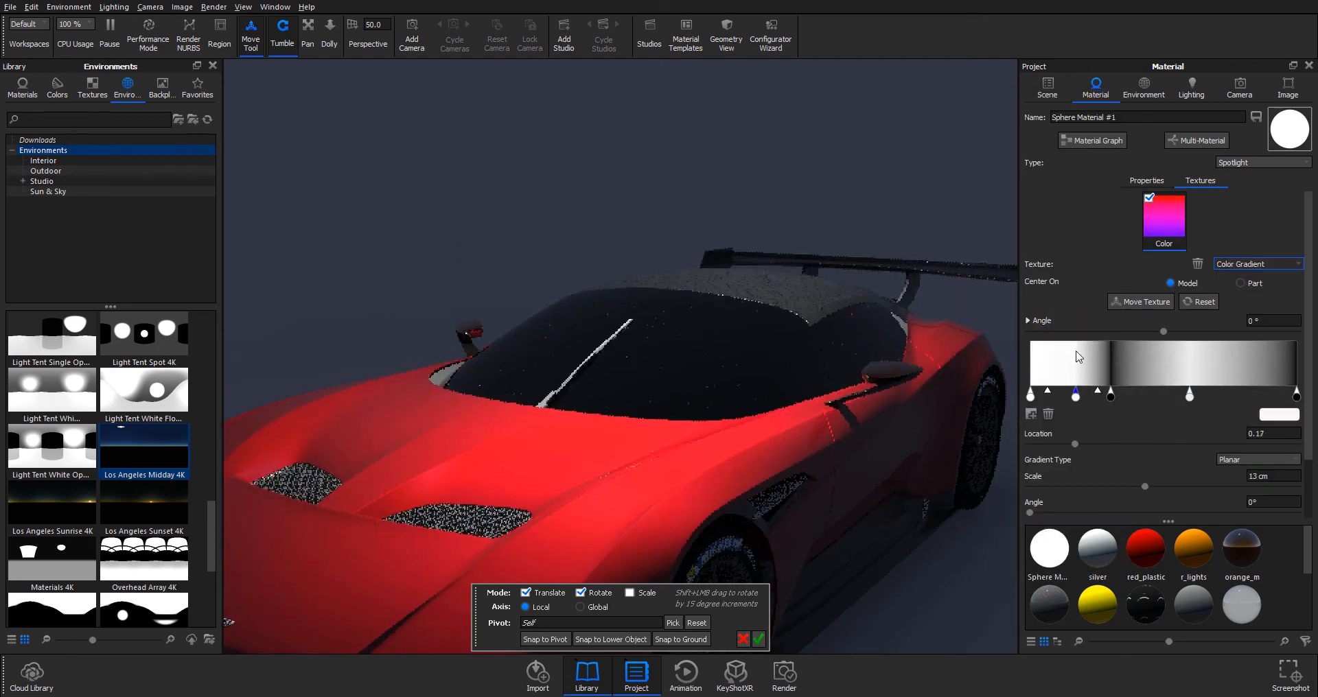
# Position the black and white stops along the bar at 0.332 and 0.691 to band the beam.
pyautogui.moveTo(1074, 393); pyautogui.dragTo(1089, 393)
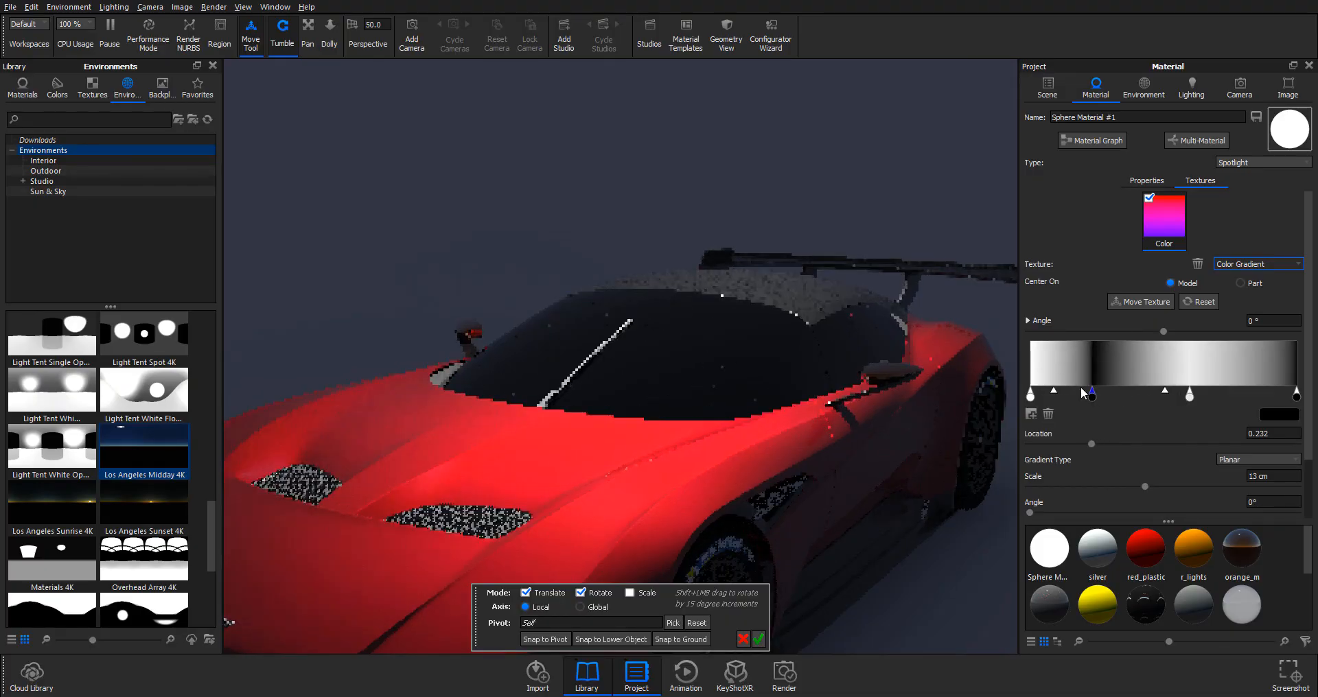
pyautogui.moveTo(1091, 393); pyautogui.dragTo(1119, 393)
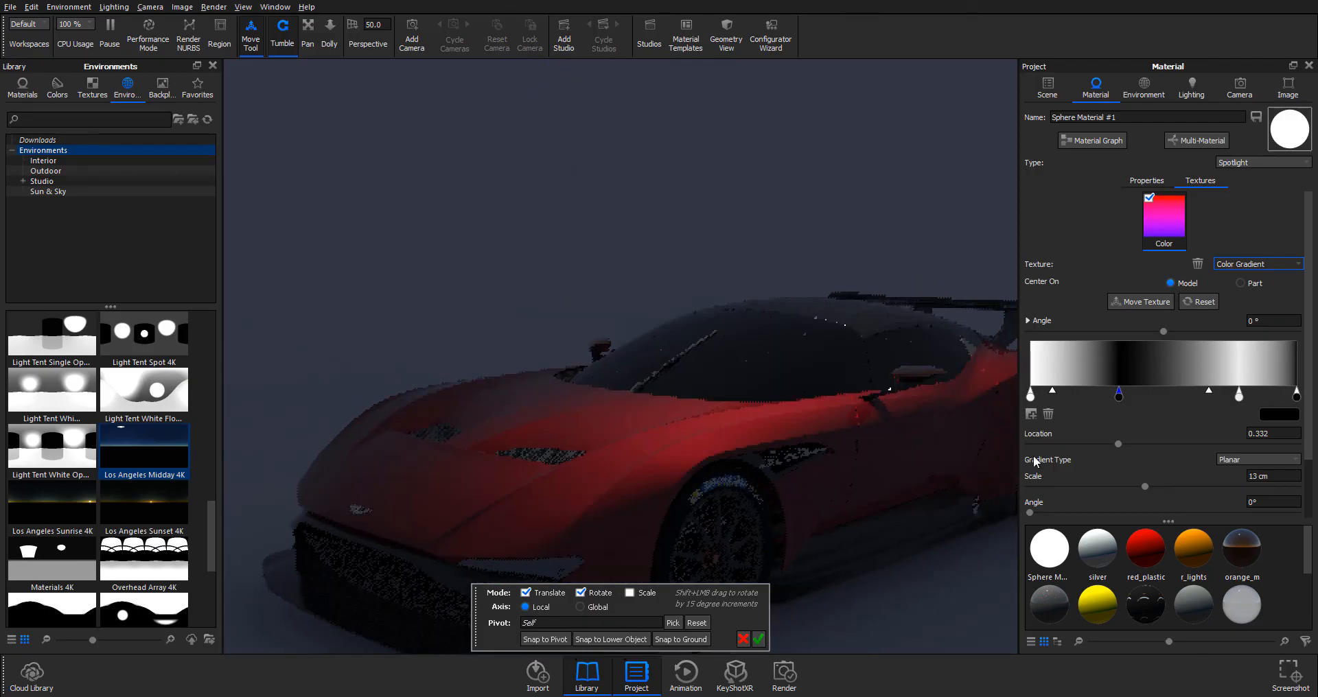
pyautogui.moveTo(1117, 393); pyautogui.dragTo(1163, 393)
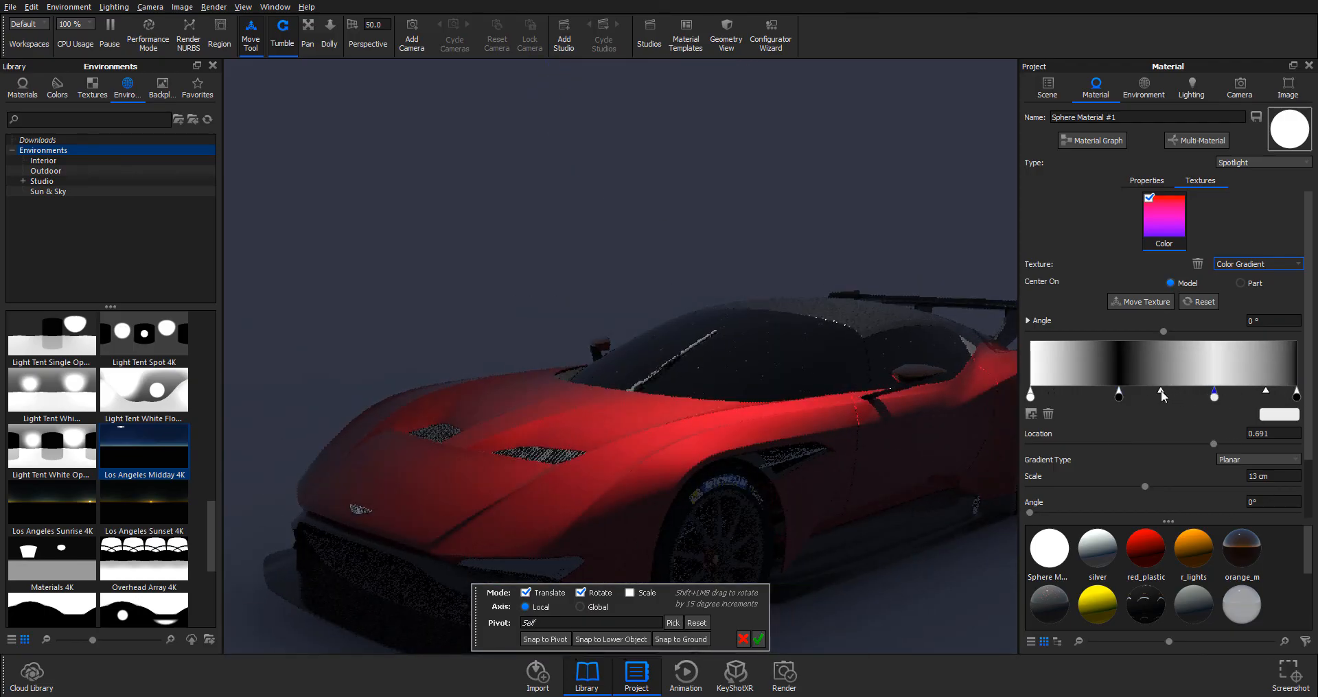